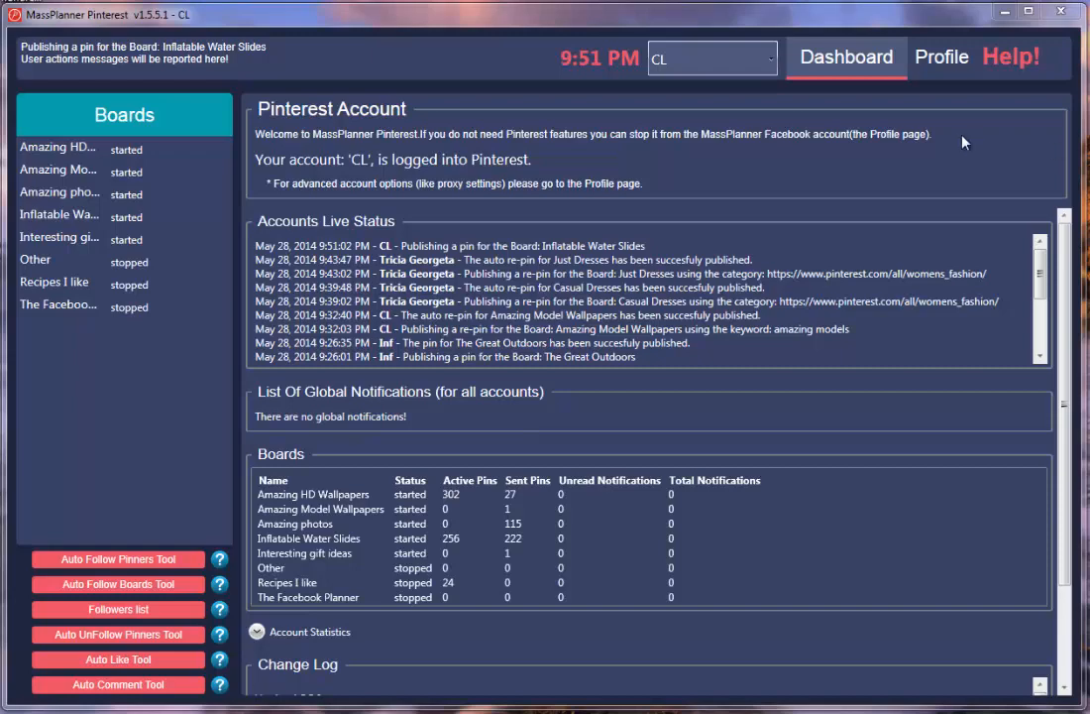
Step: Show the account Profile settings and launch its embedded Pinterest browser
click(941, 56)
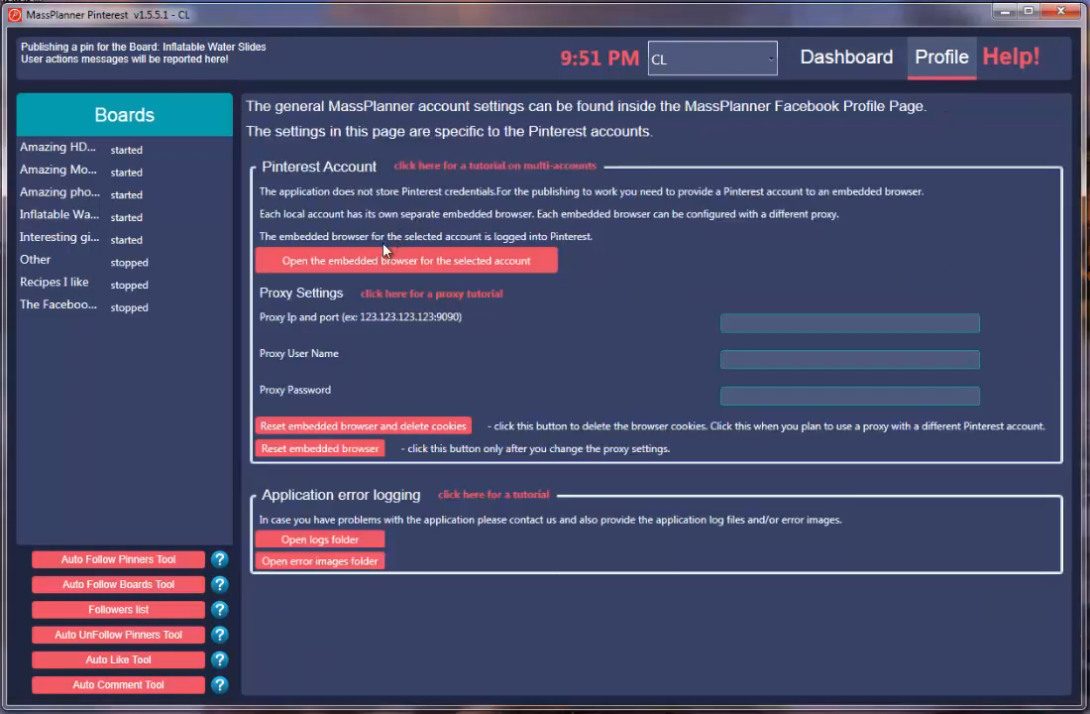
click(406, 259)
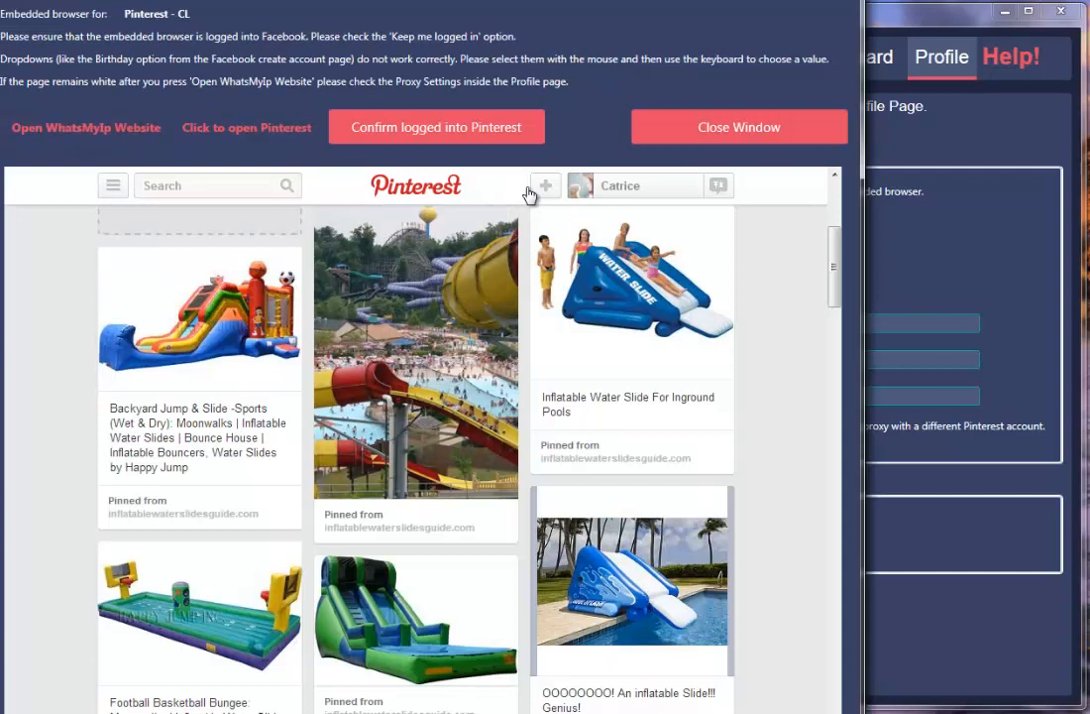
mouse_move(415, 386)
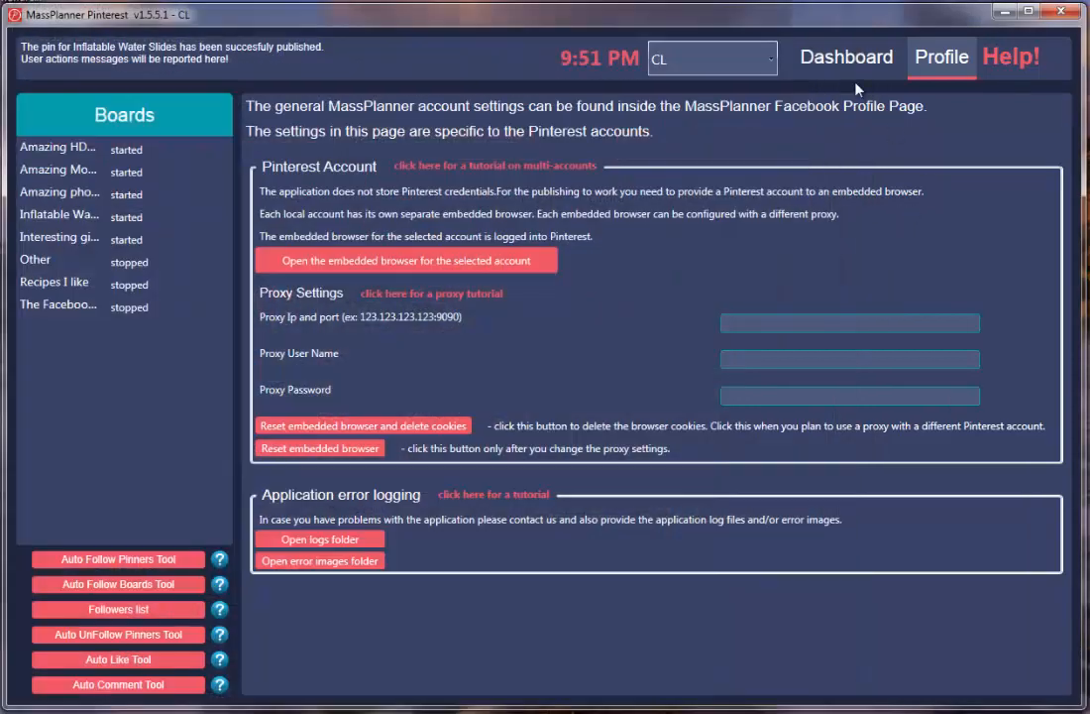
Step: Return to the Dashboard with the accounts status and boards table
click(845, 57)
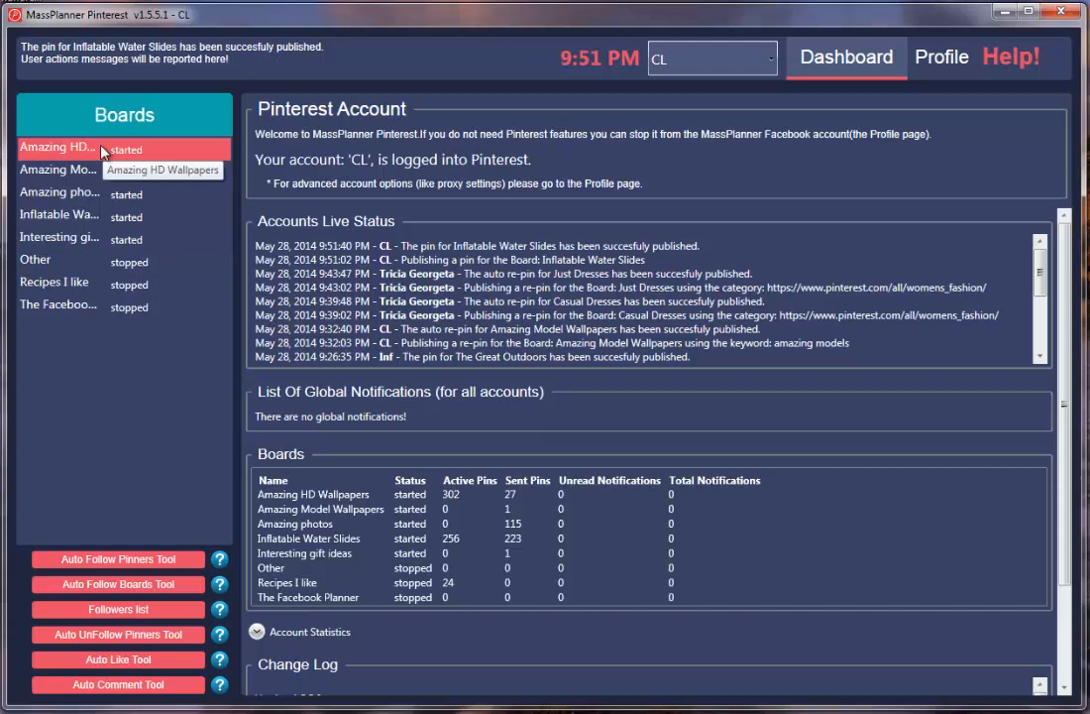
Step: Select the Recipes I like board and briefly show its scheduled publishing timers
click(54, 282)
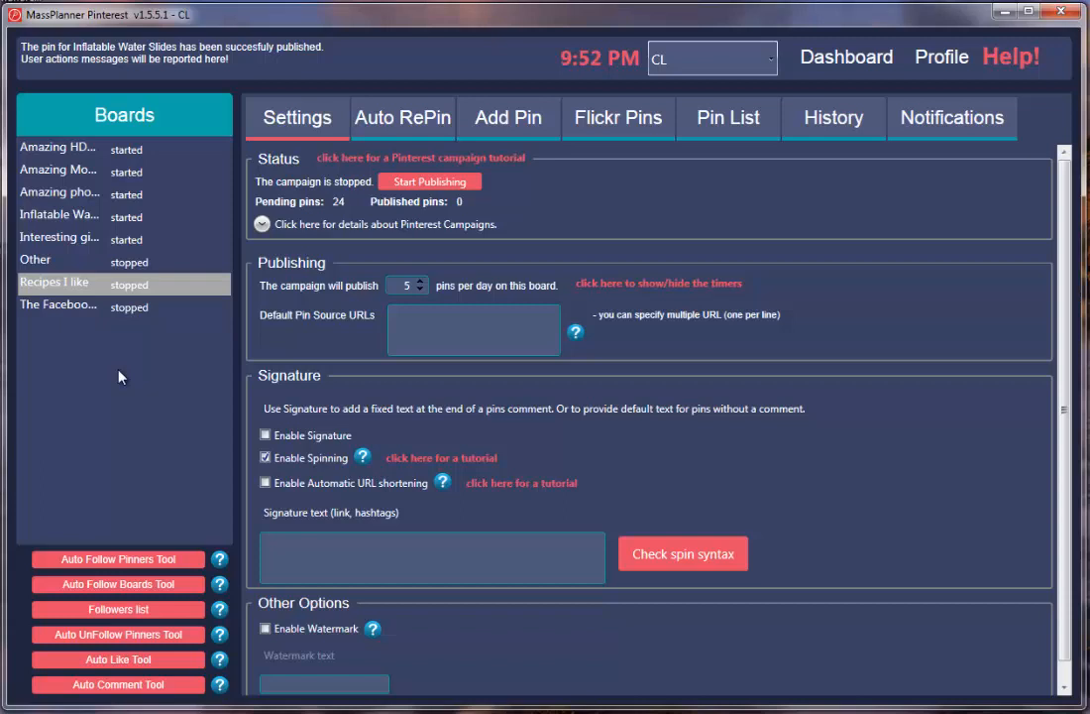
mouse_move(823, 140)
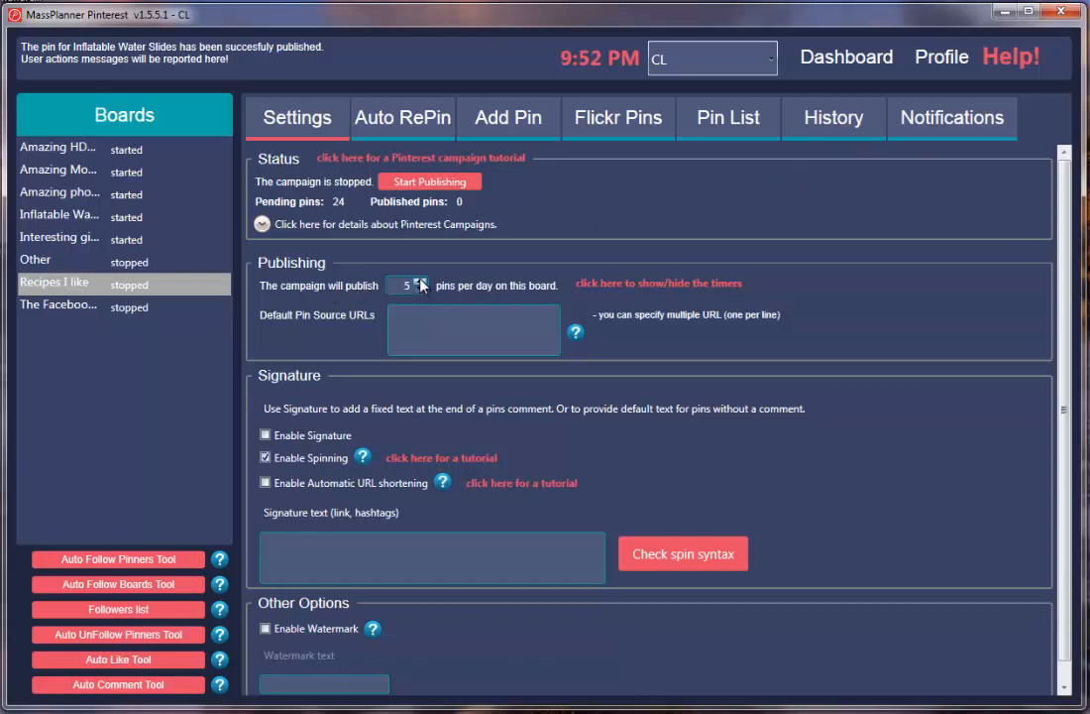
click(658, 283)
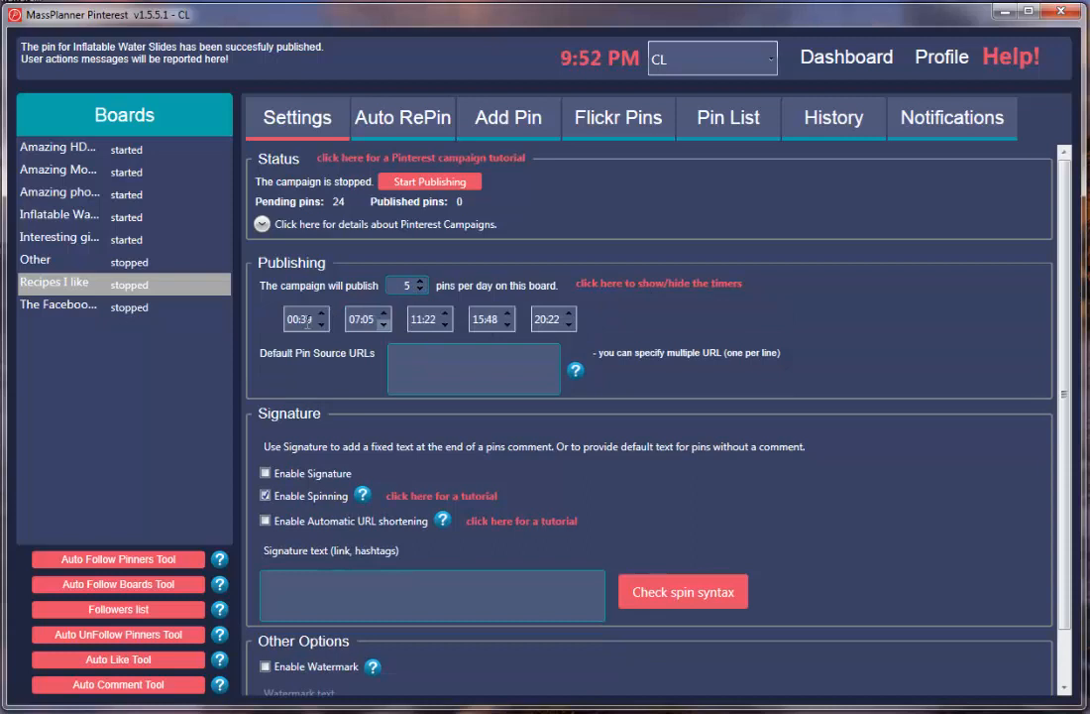
click(423, 281)
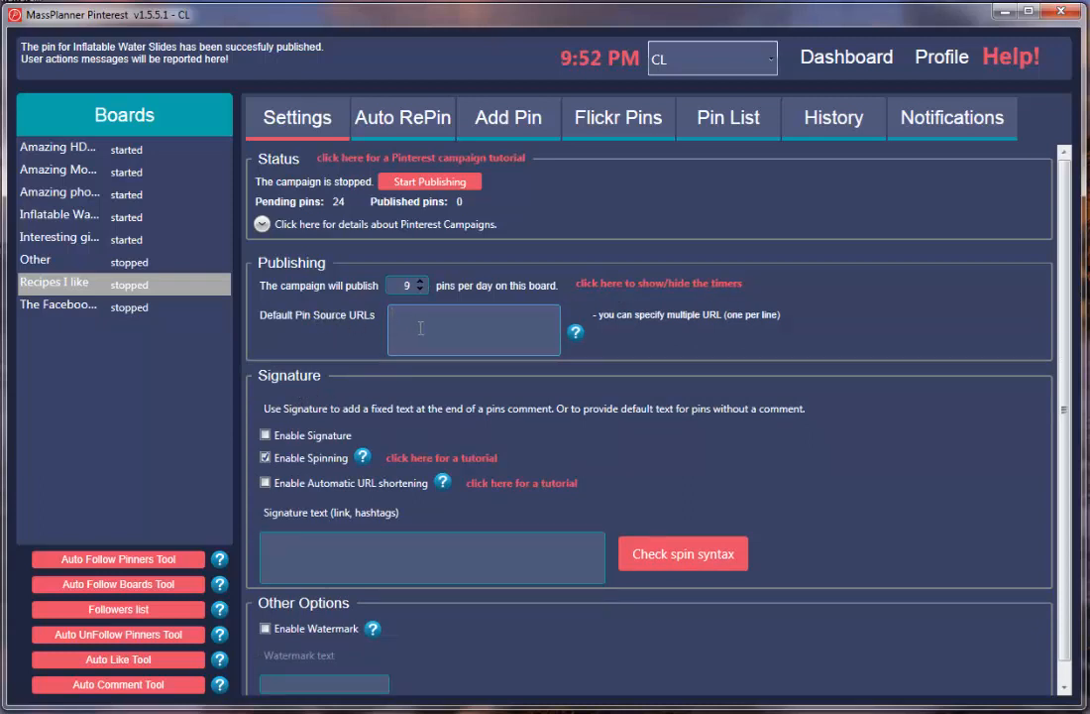
text(www.)
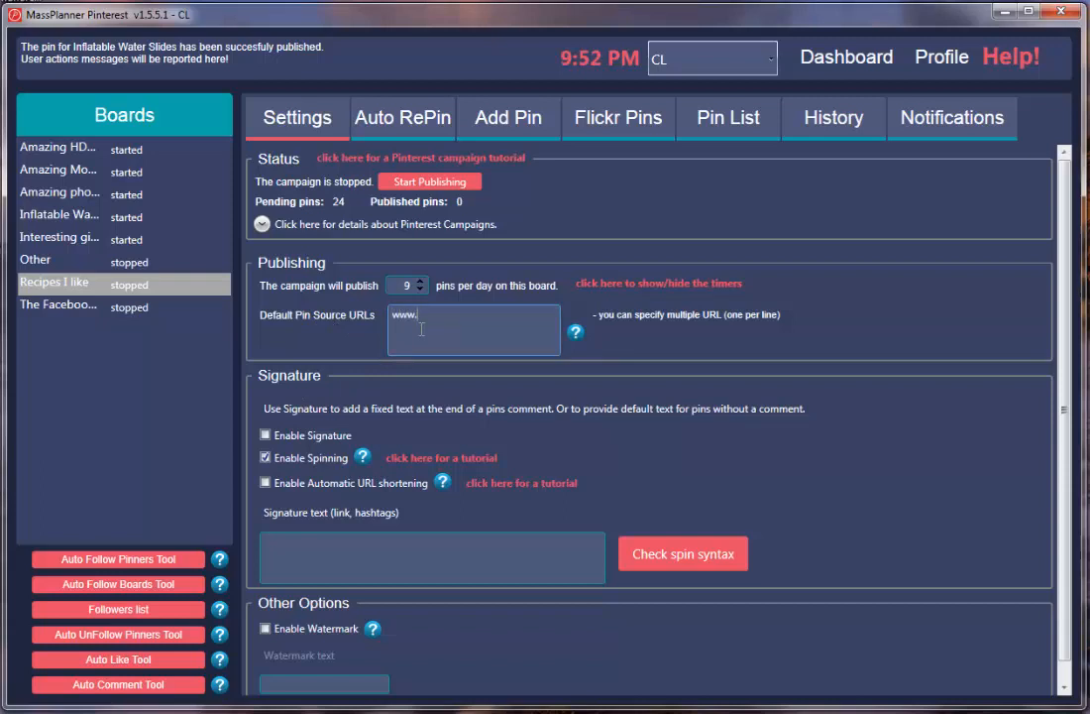
text(mysite.com)
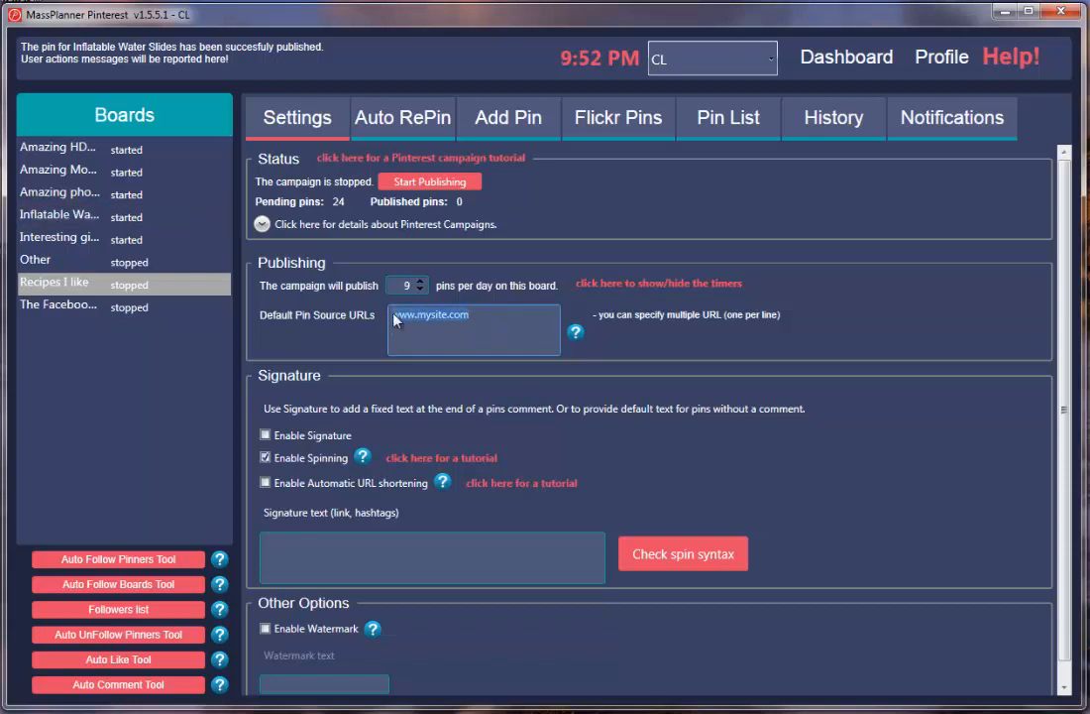
click(479, 334)
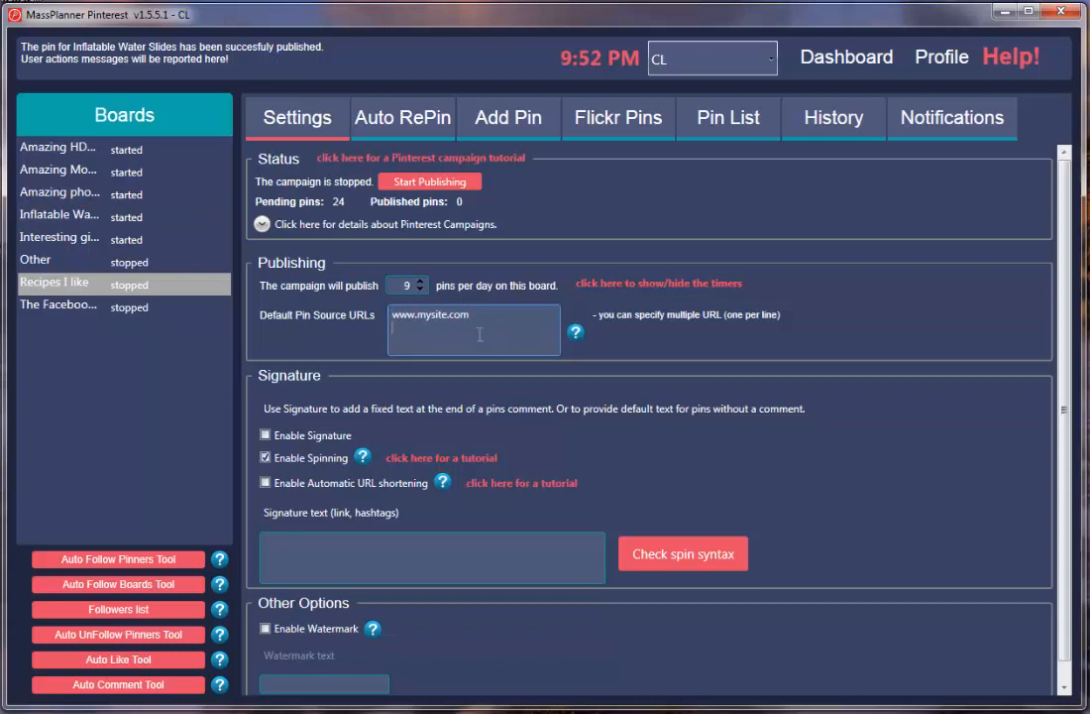
text(www.mysite.com/page2)
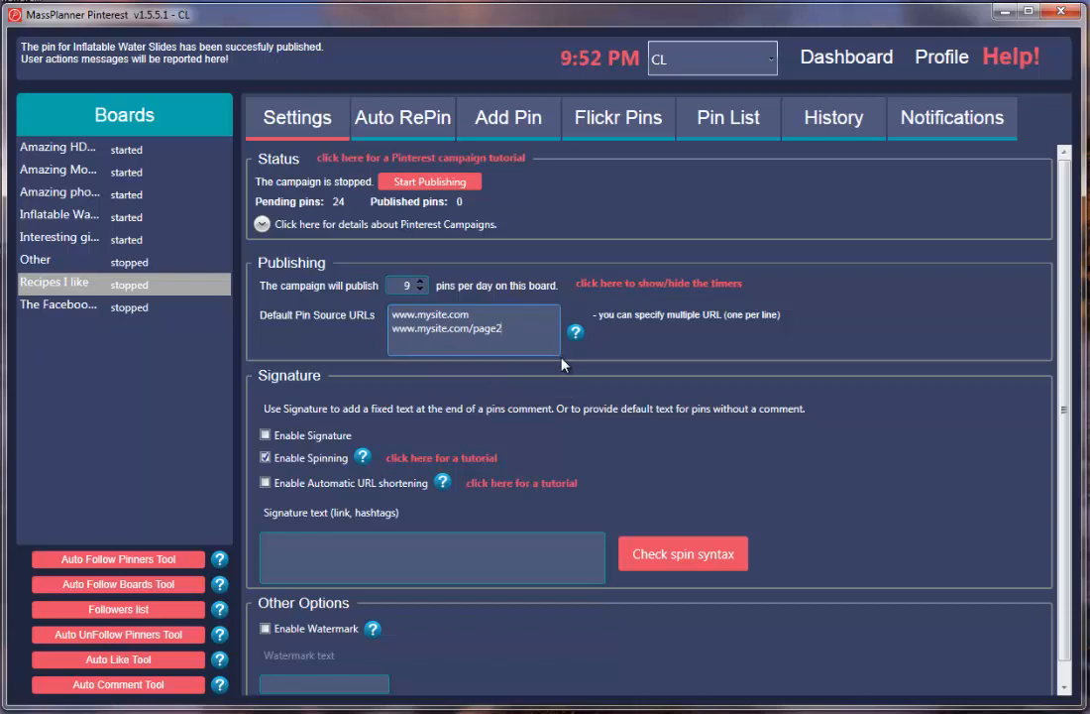
mouse_move(357, 427)
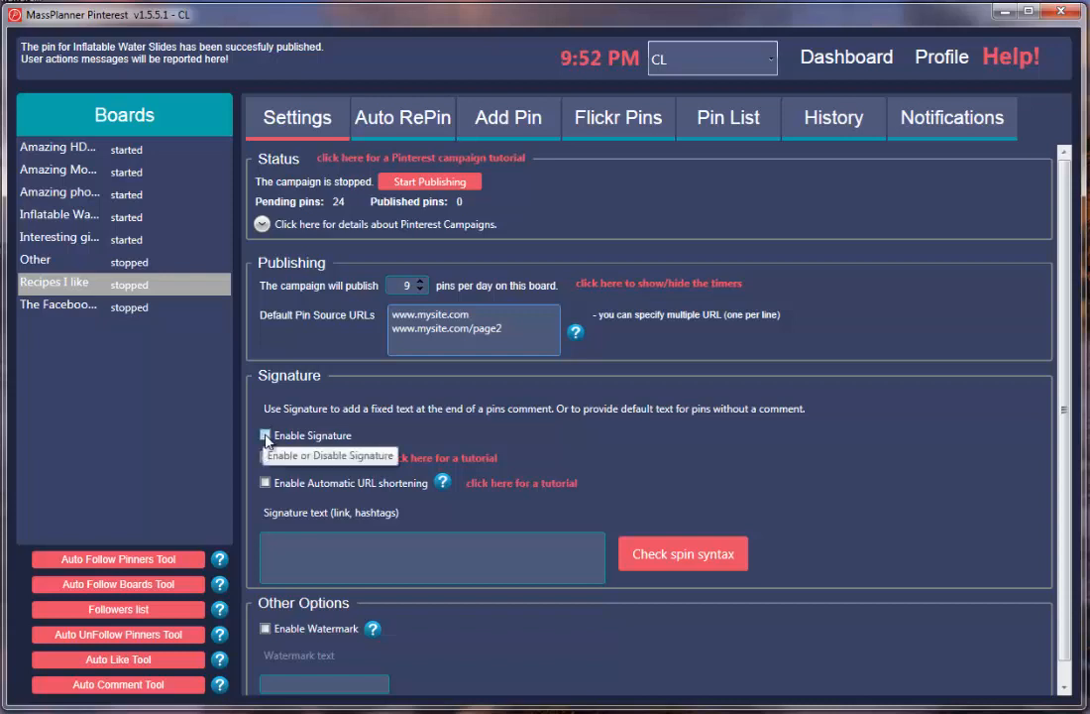
click(264, 436)
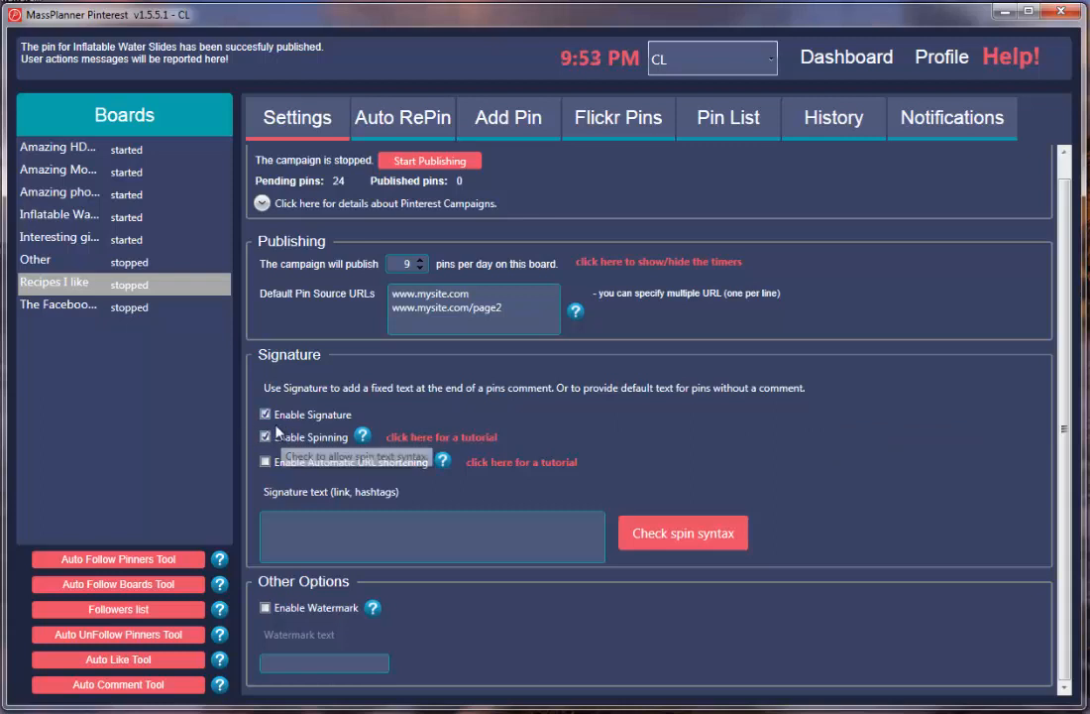
click(265, 413)
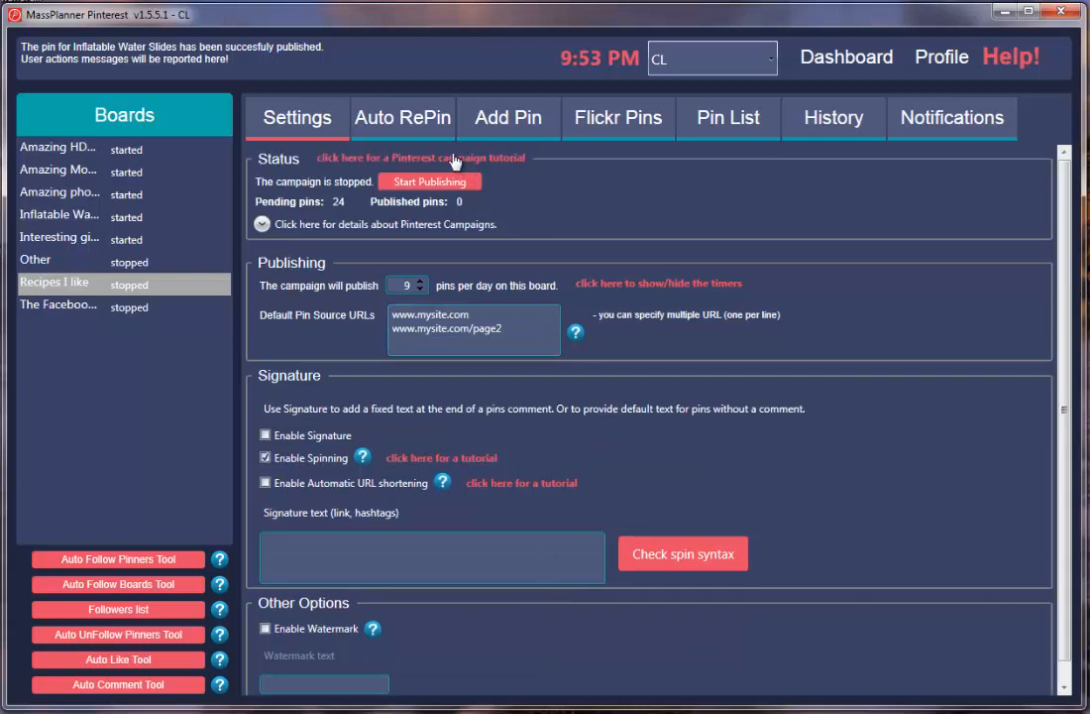
Step: In Auto RePin, enter the repin source keywords "recipes, healthy recipes"
click(403, 116)
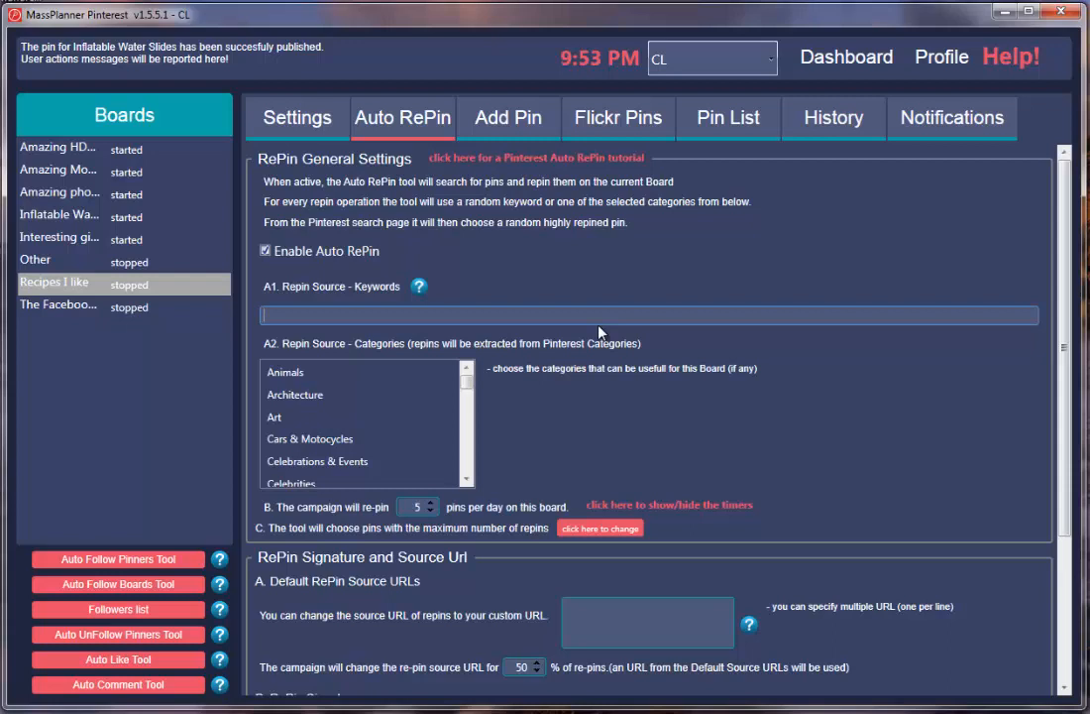
text(red)
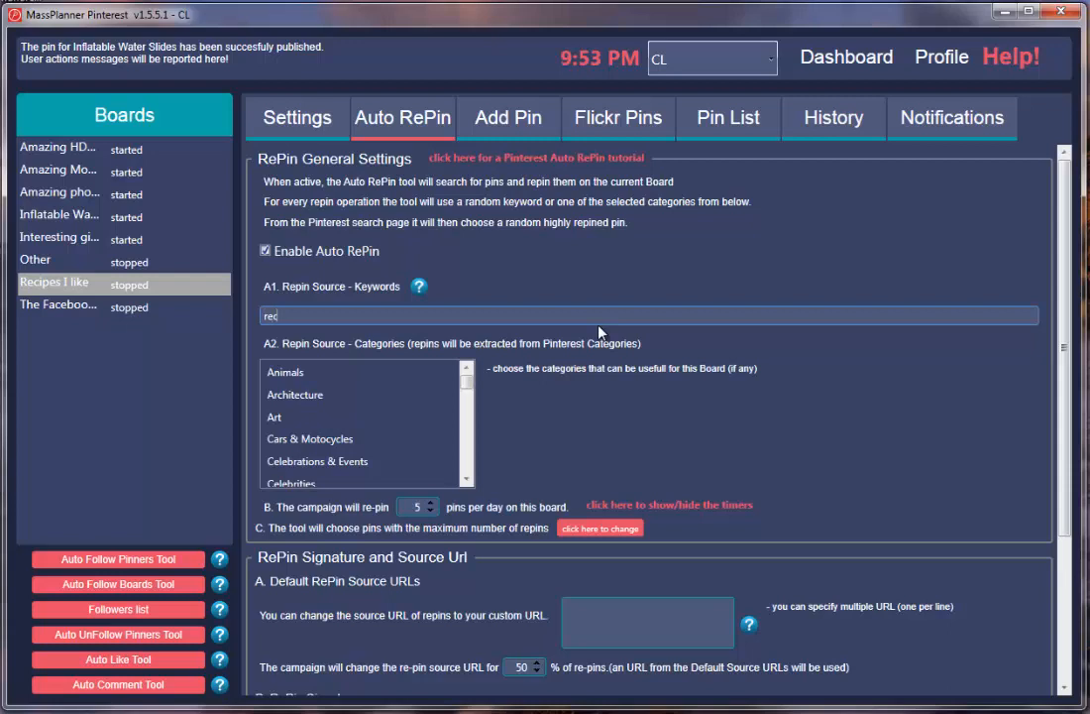
text(recipes, h)
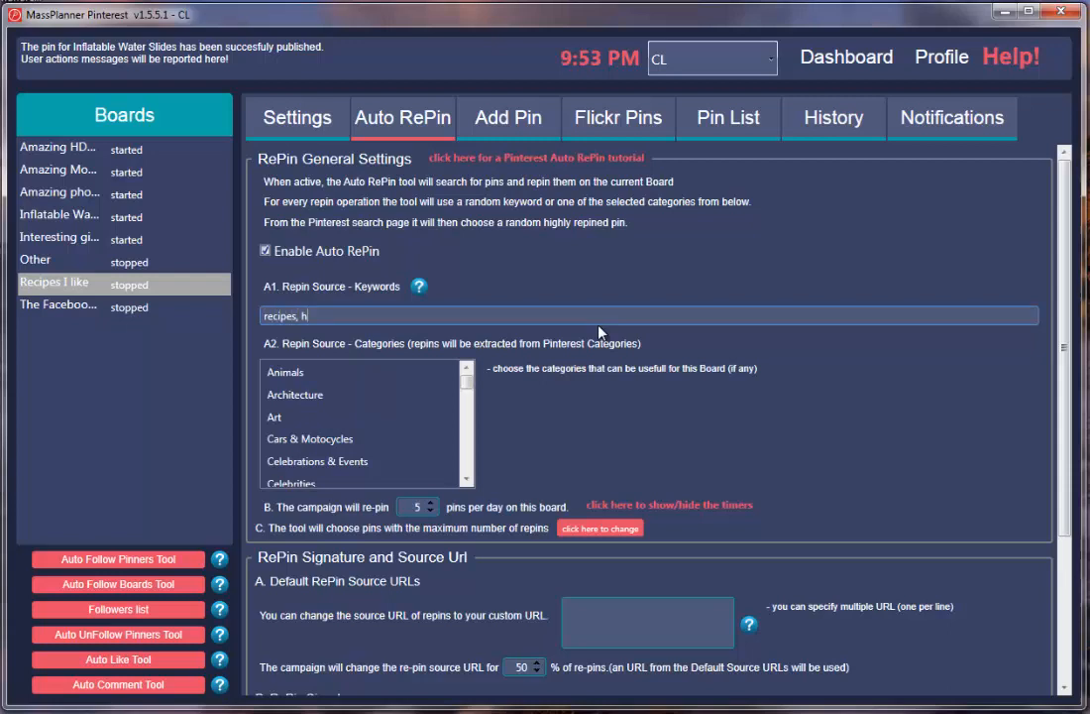
text(ealthy reci)
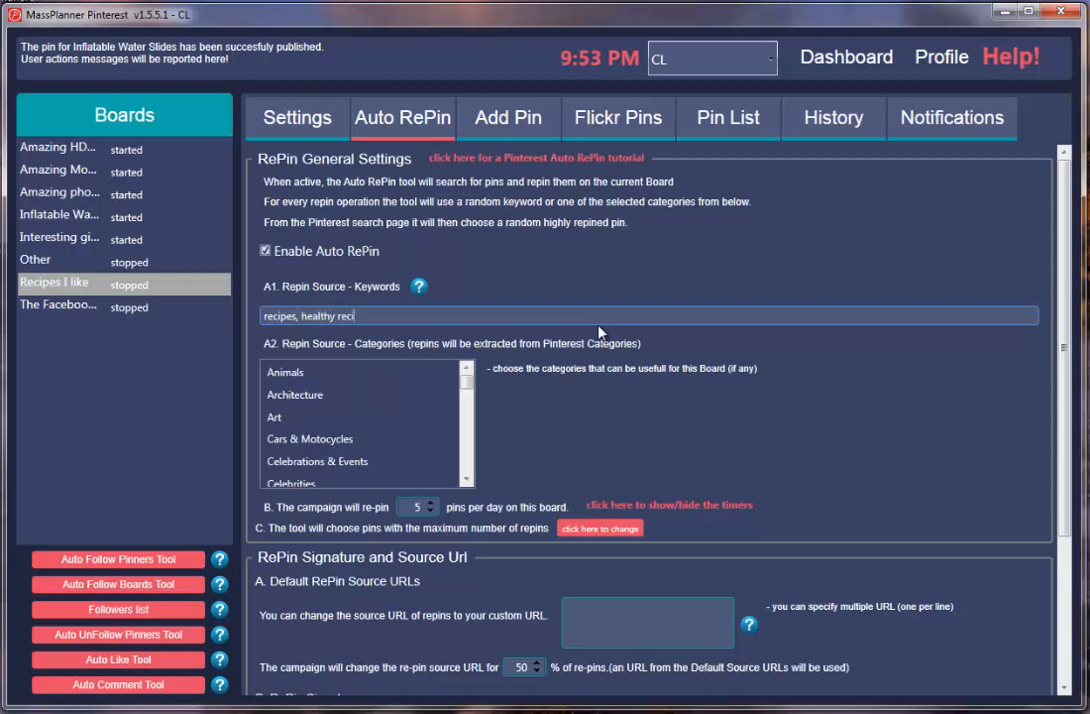
text(pes)
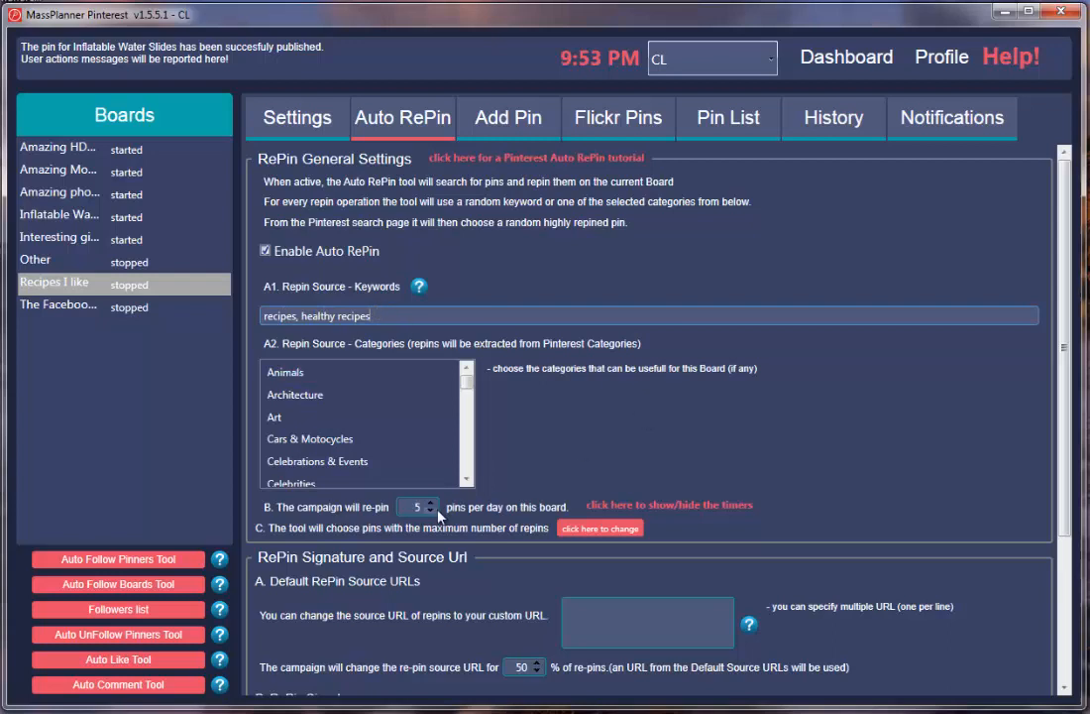
Step: Set 11 repins per day and switch option C to pins with the minimum number of repins
click(430, 502)
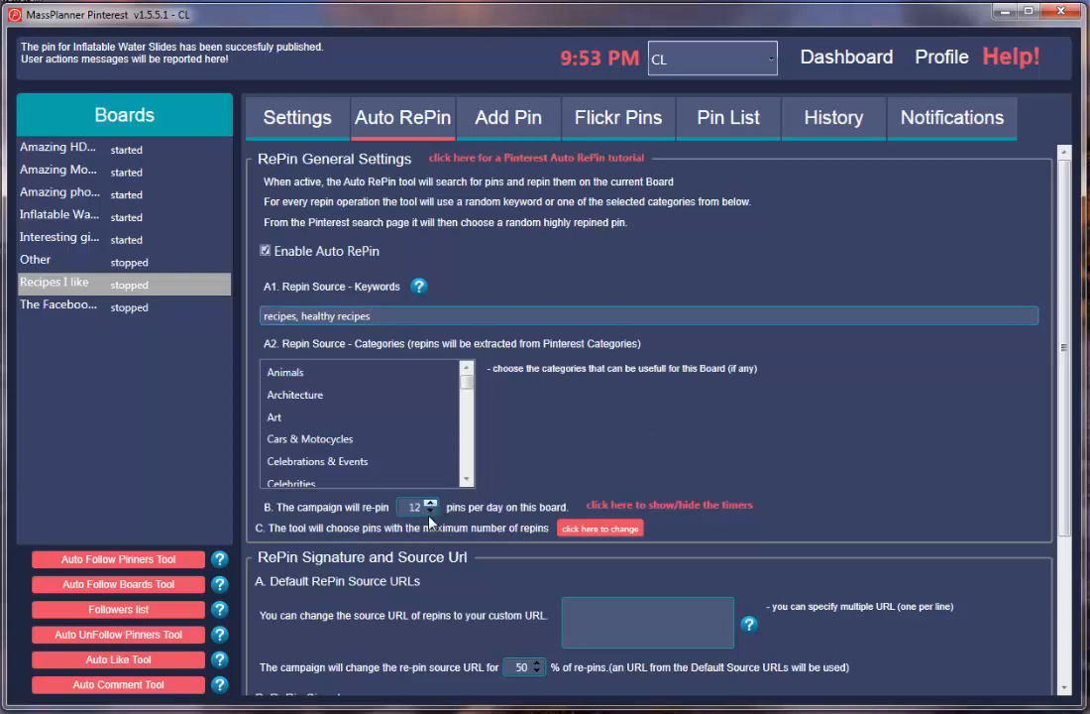
click(430, 511)
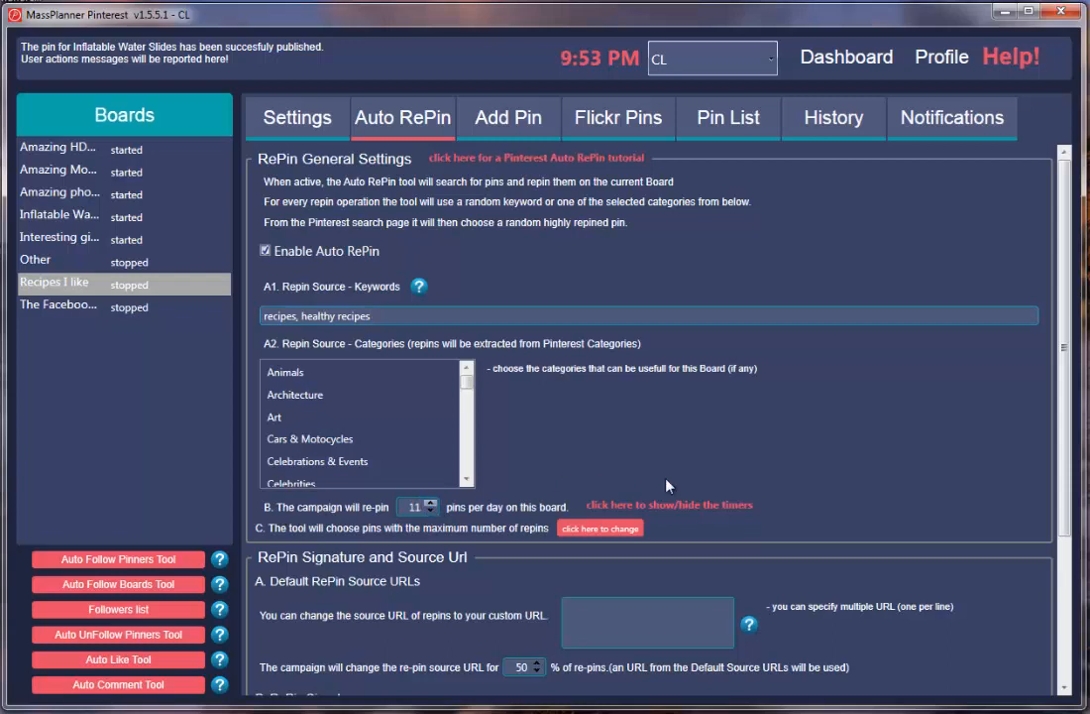
click(669, 505)
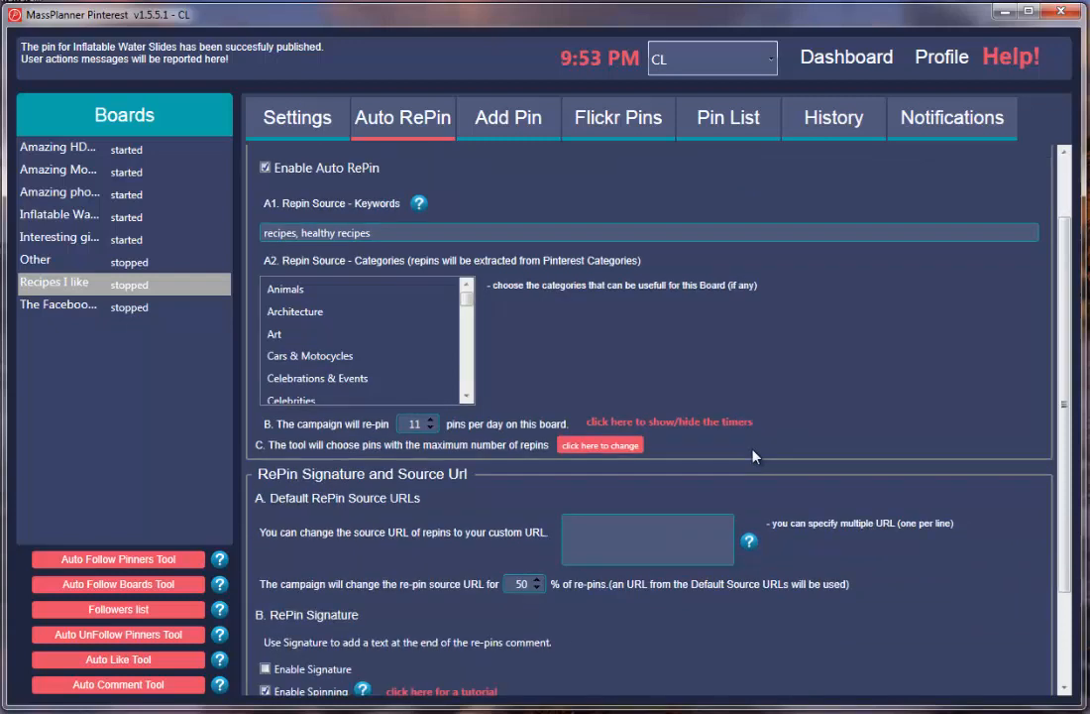
mouse_move(439, 453)
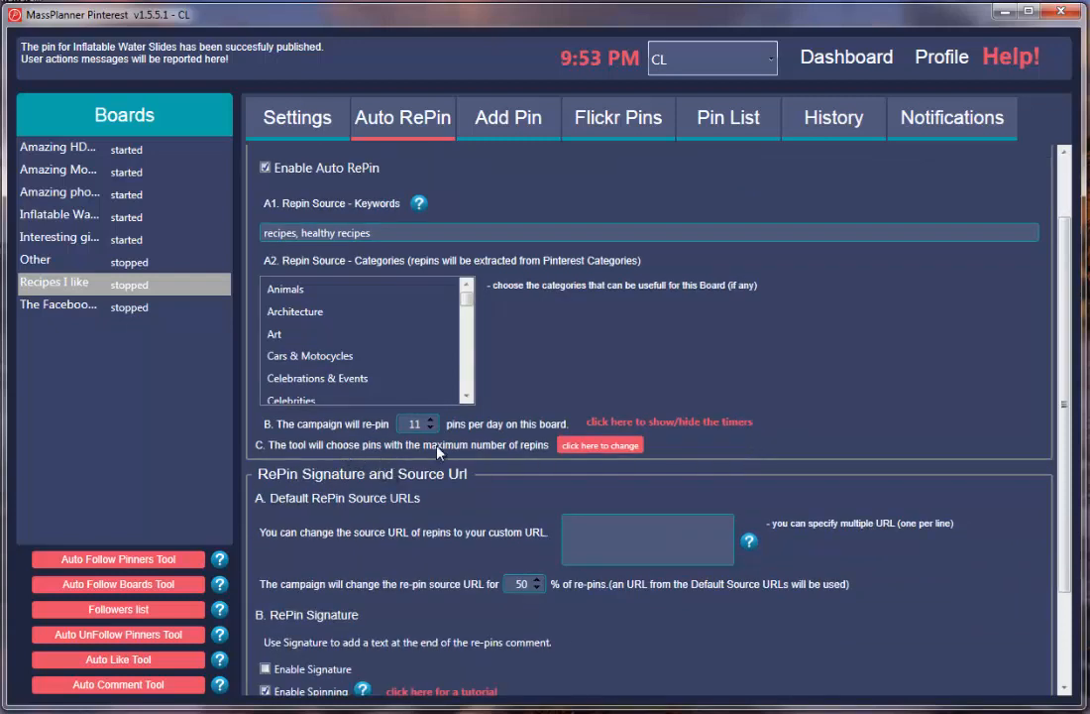
mouse_move(535, 446)
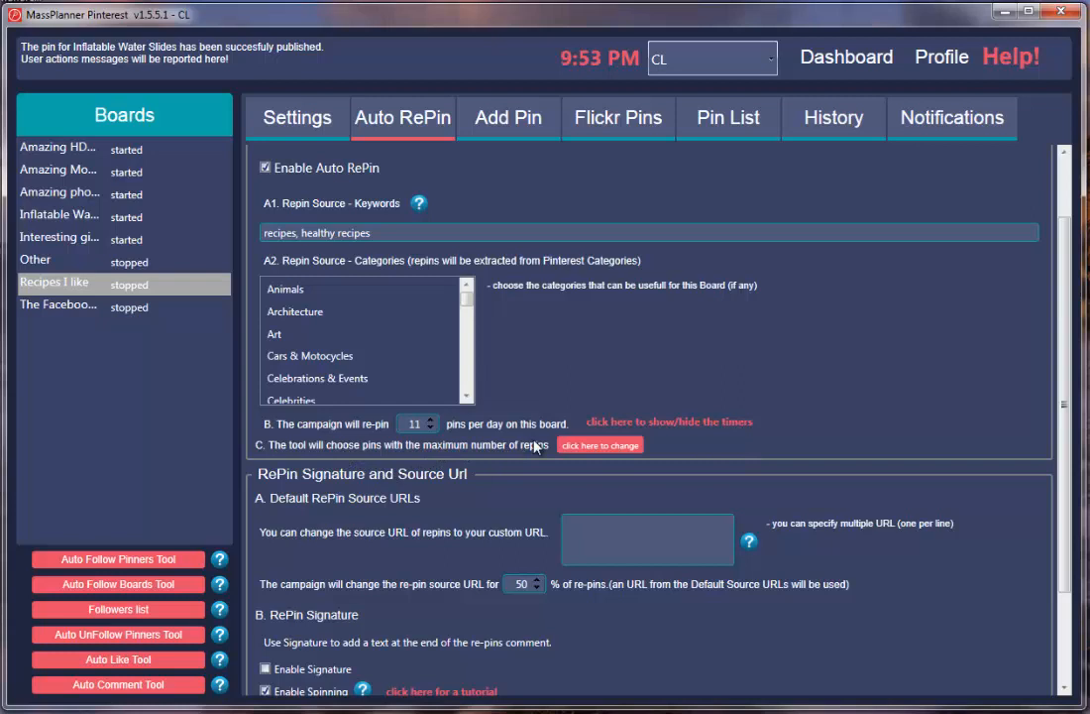
mouse_move(452, 456)
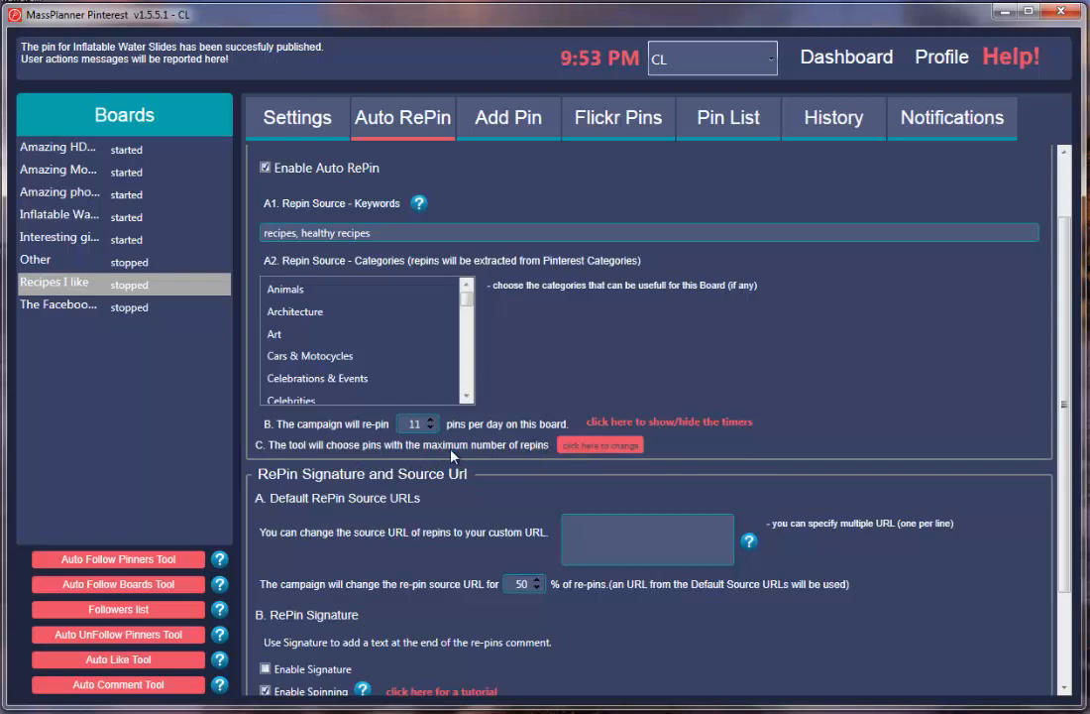
click(599, 444)
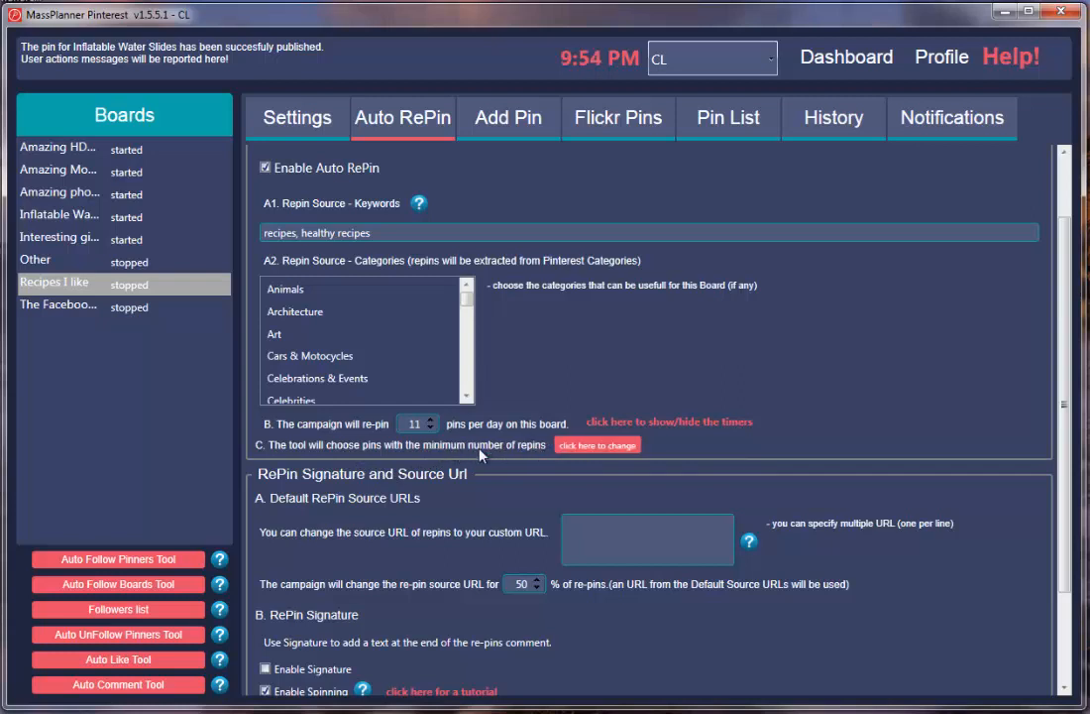
scroll(down, 3)
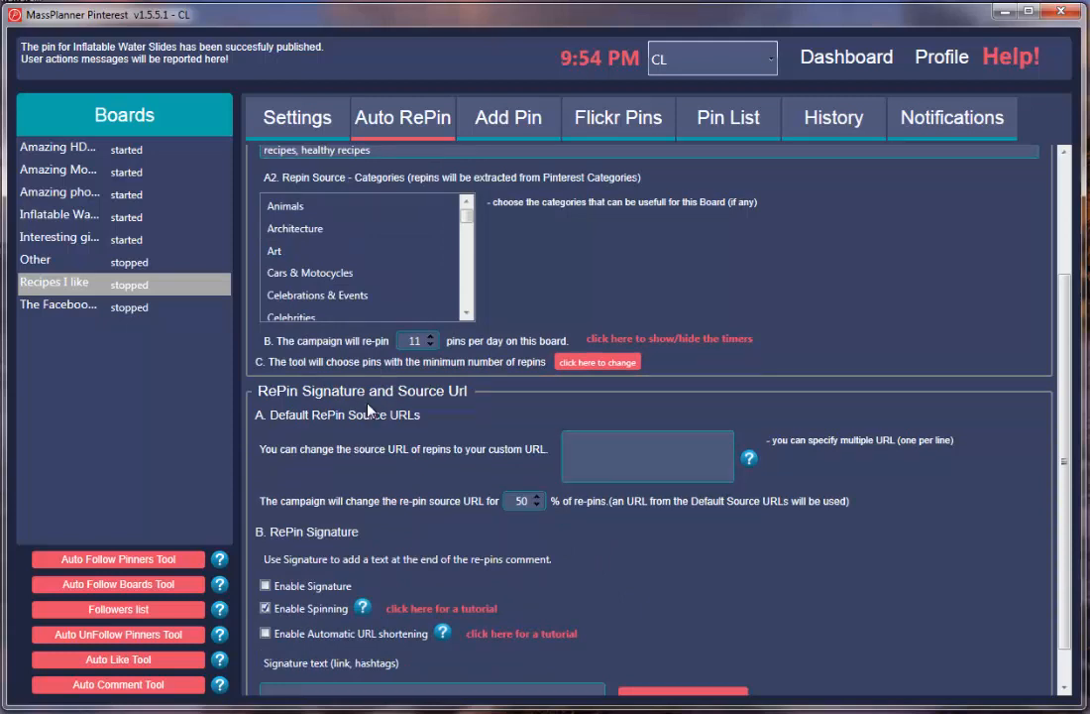
click(648, 455)
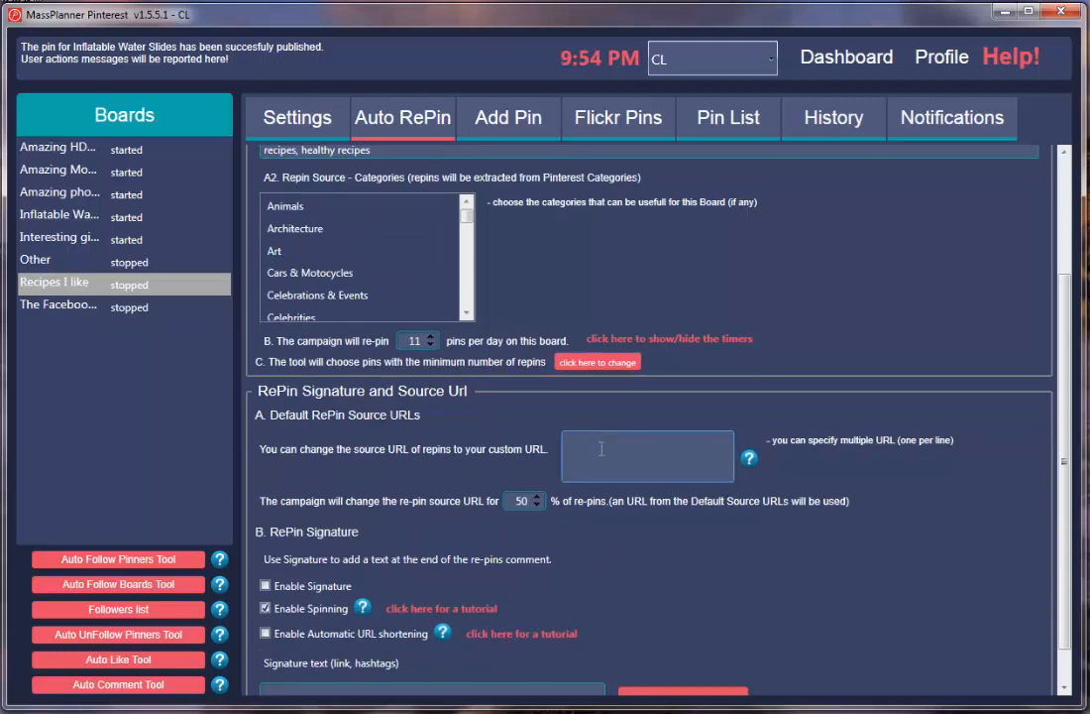
text(www.mysi)
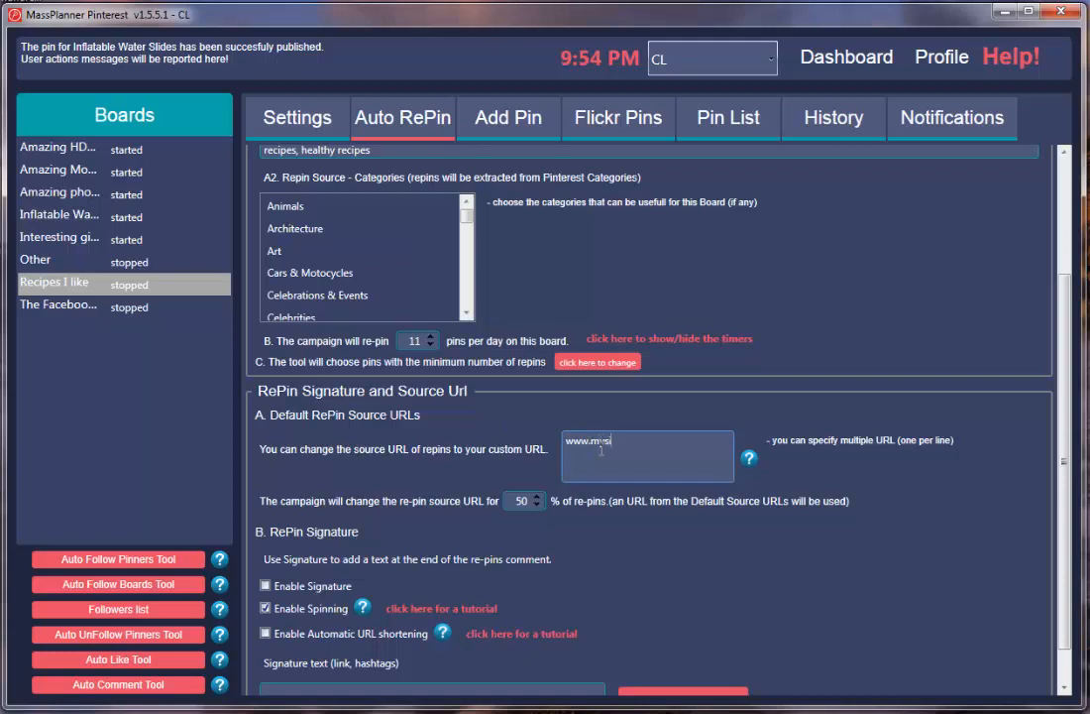
text(te.com)
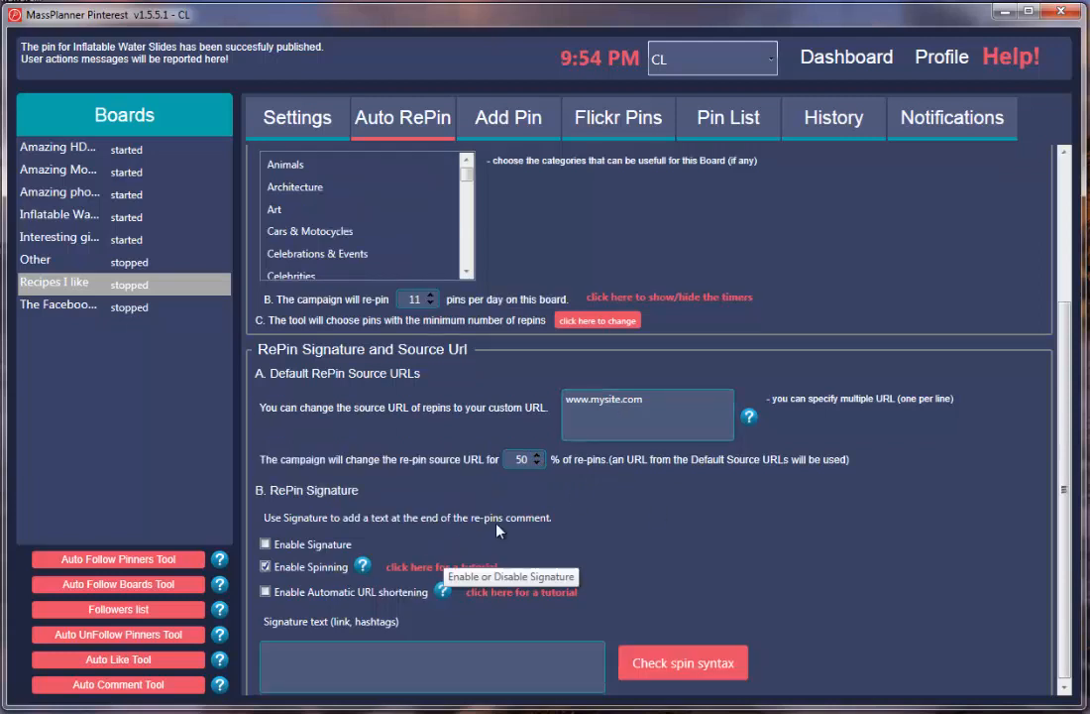
mouse_move(357, 530)
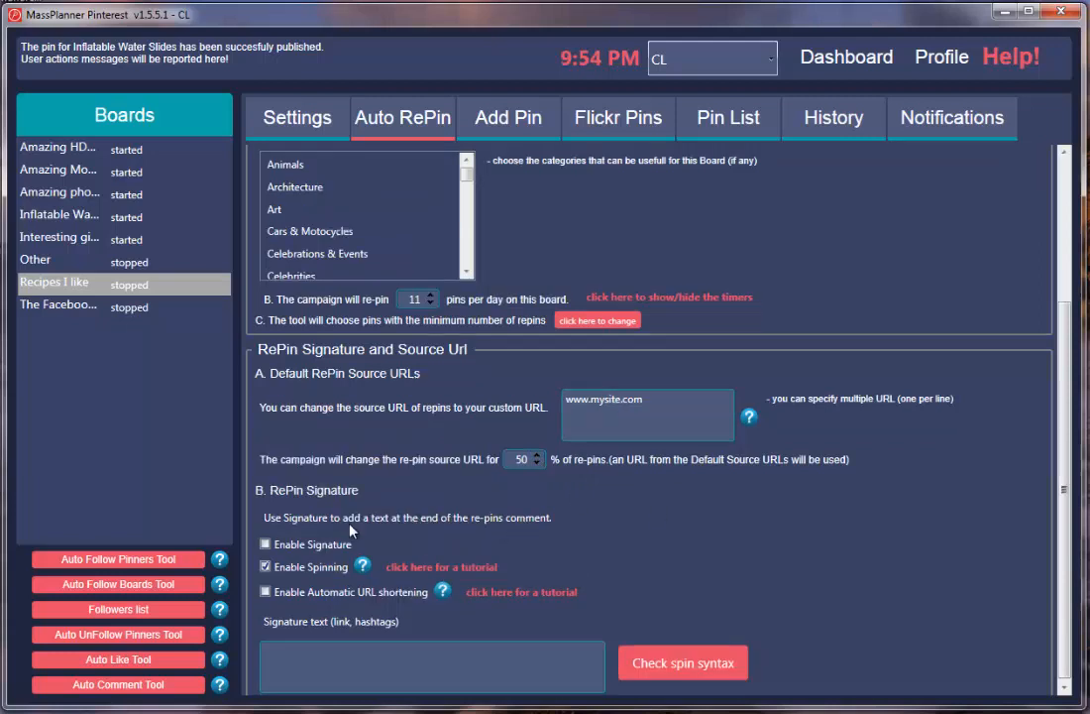
mouse_move(332, 515)
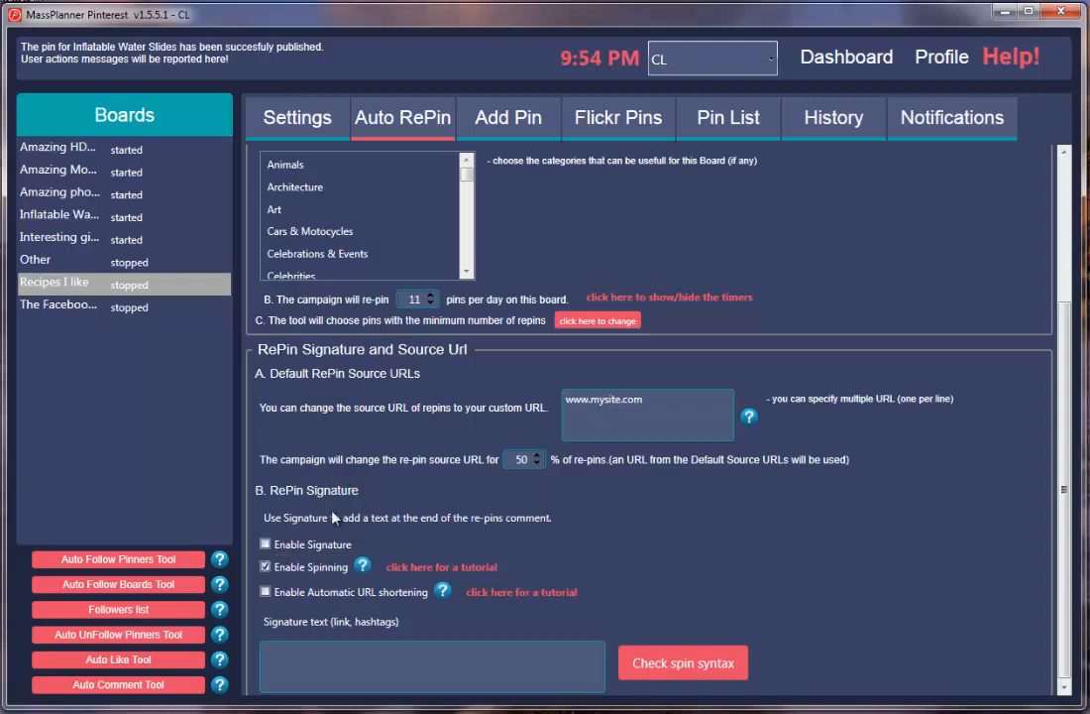
click(264, 543)
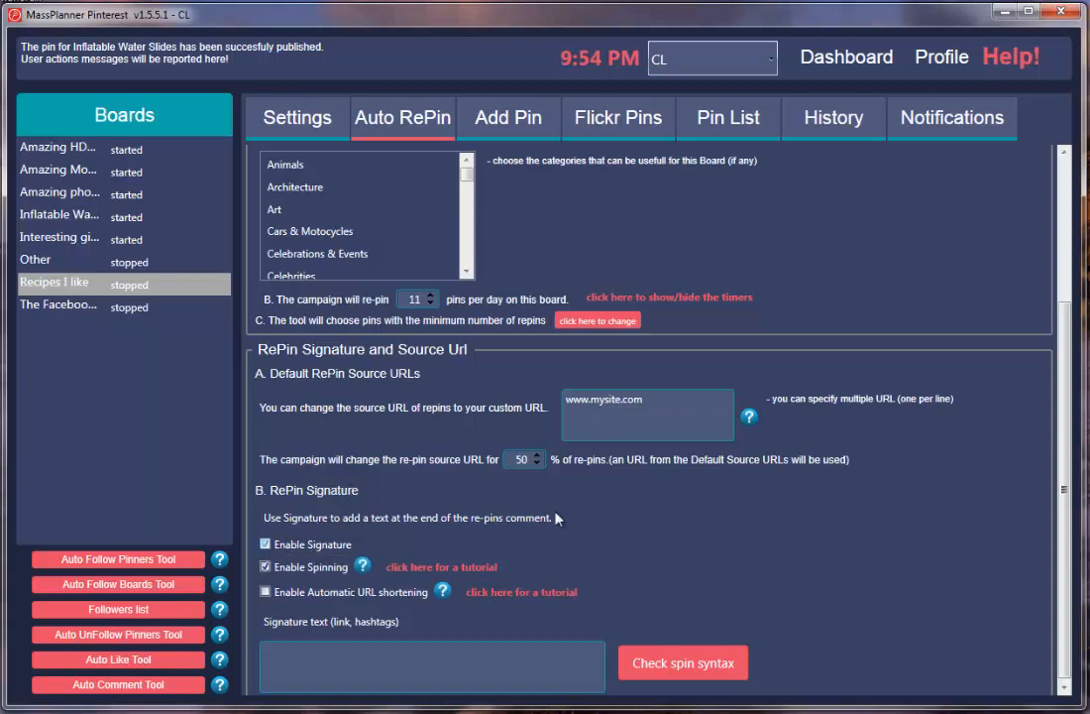
click(264, 541)
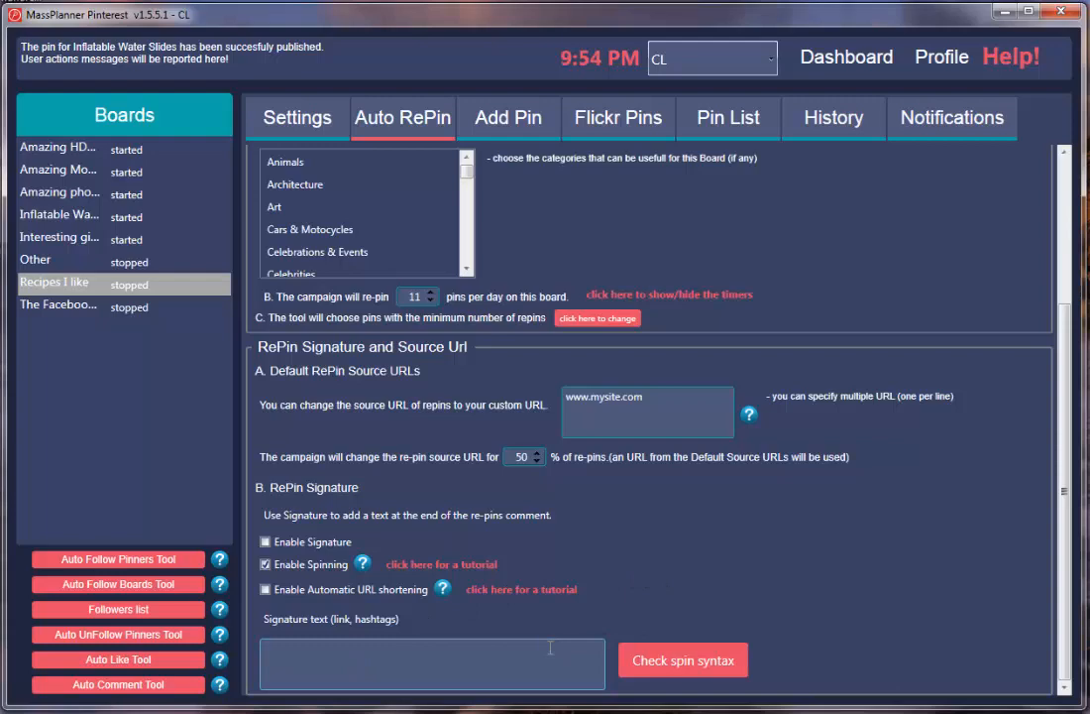
mouse_move(591, 621)
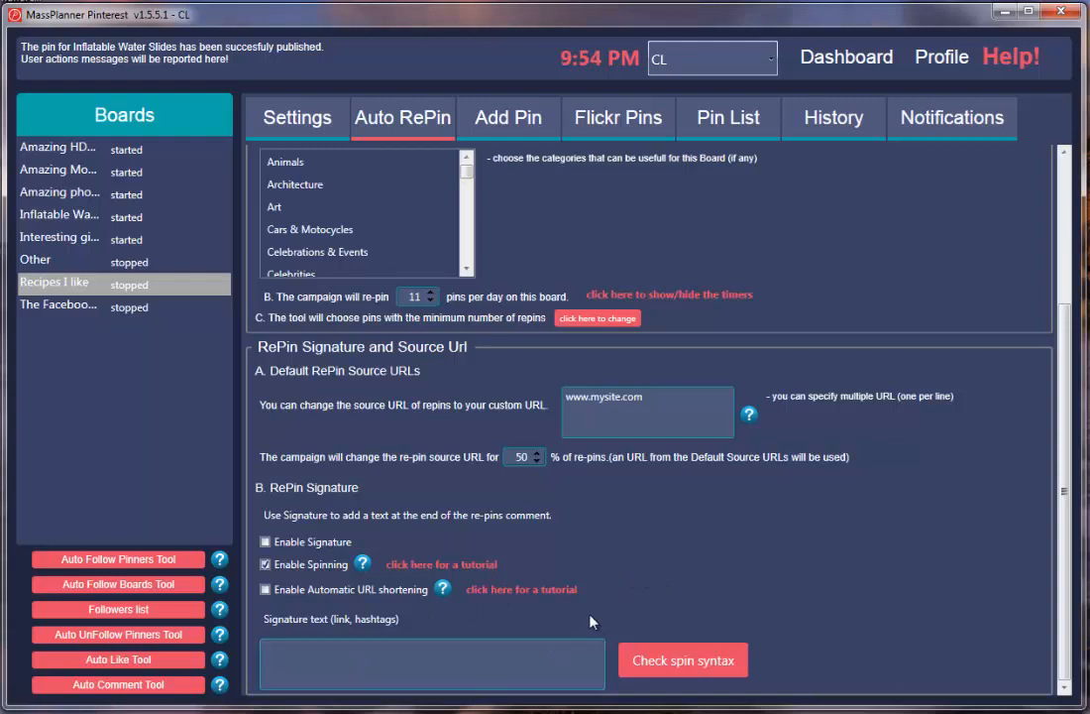
scroll(up, 3)
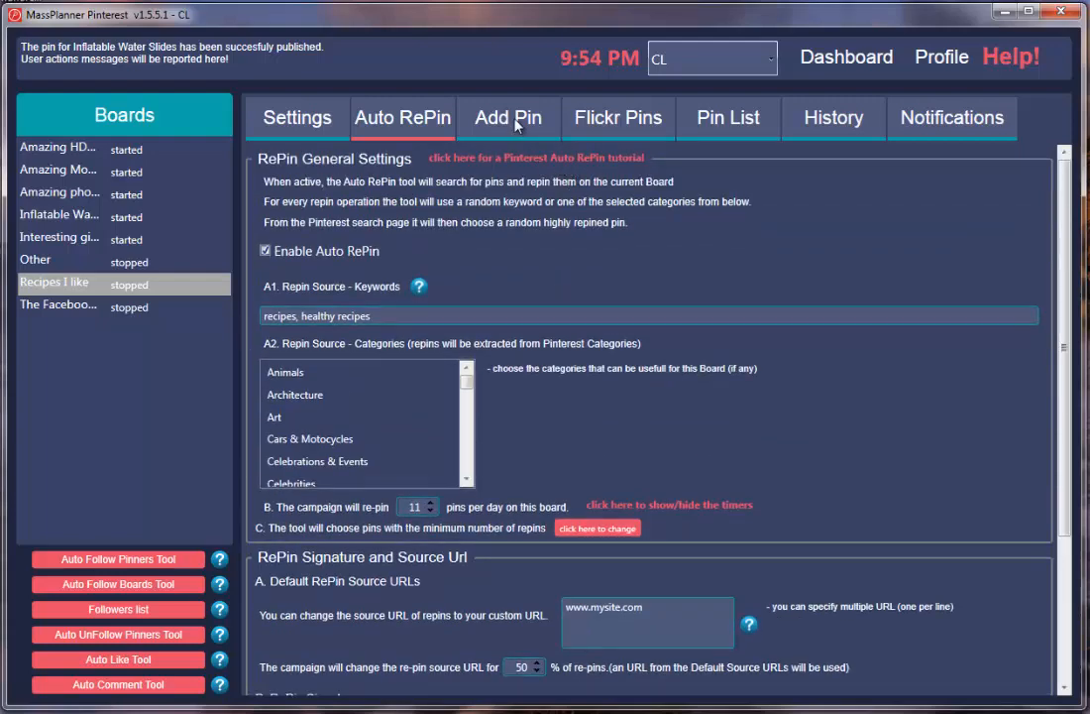
Step: In Add Pin, enter the comment "this is my first pin" and review the sections below
click(507, 117)
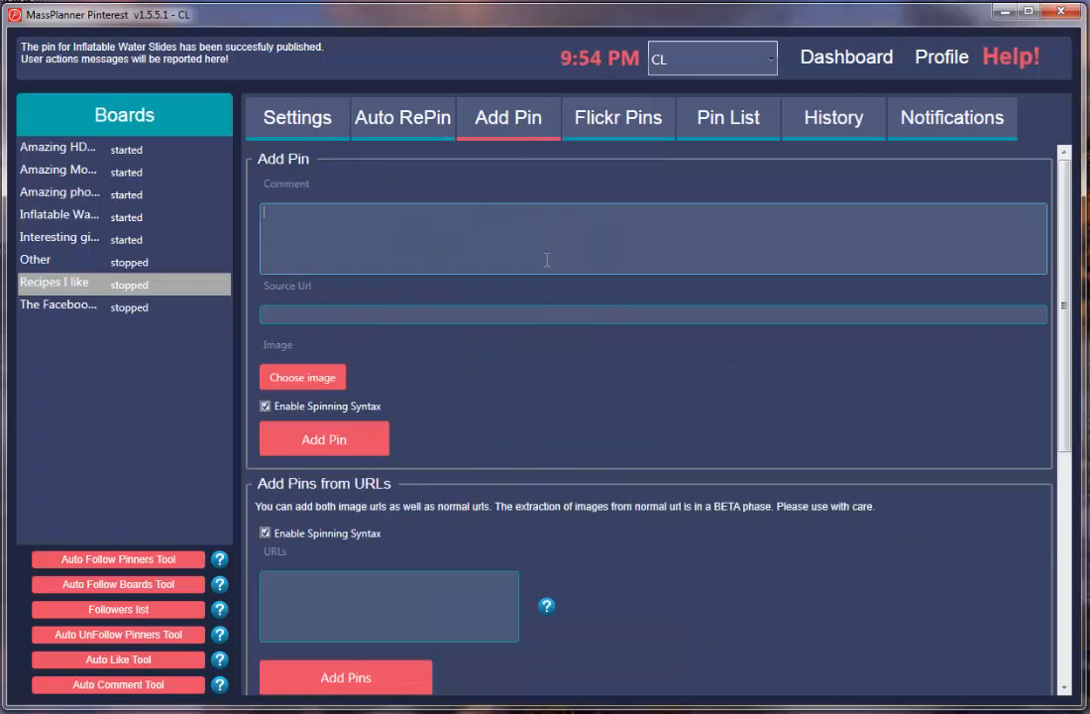
text(this is my firs)
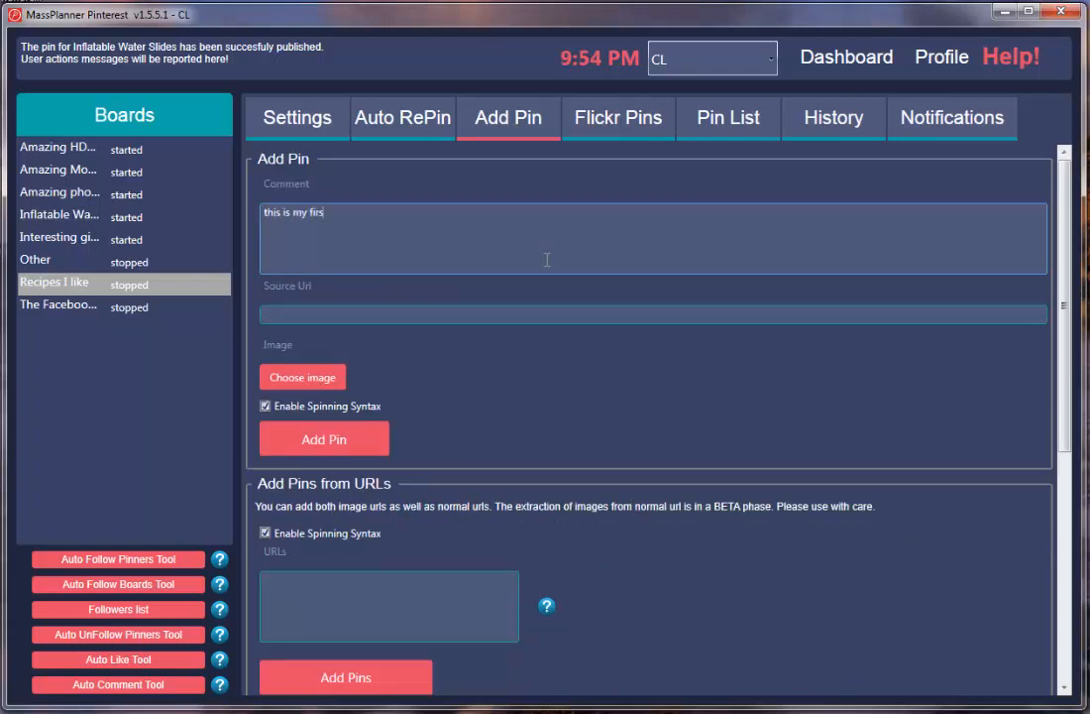
text(t pin)
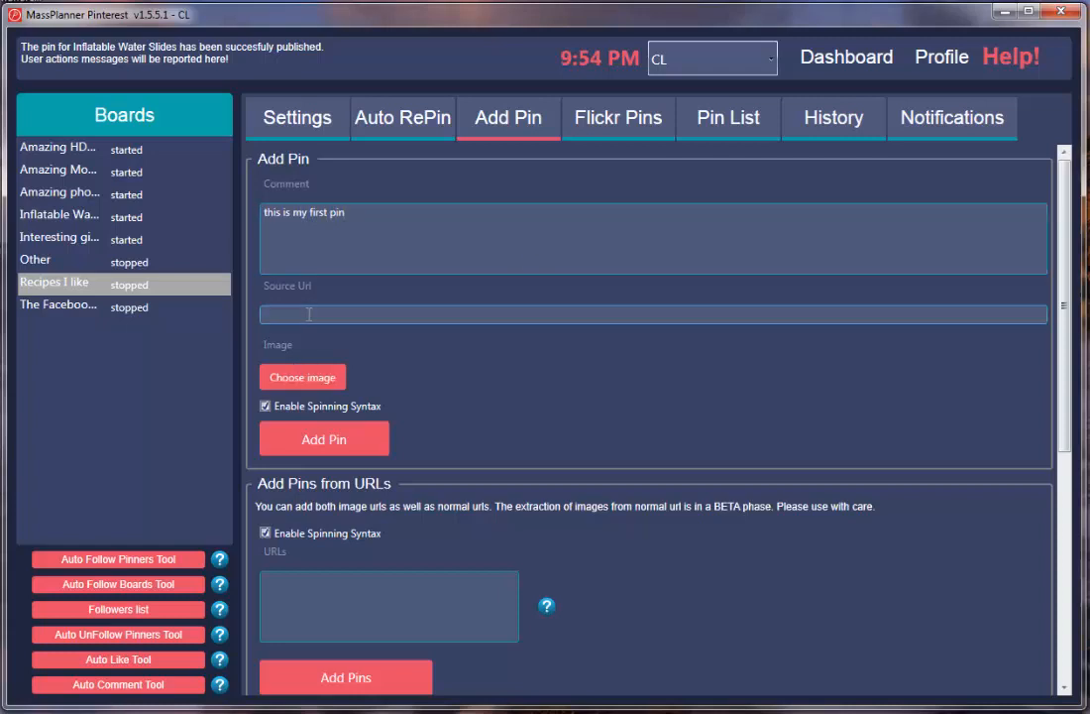
scroll(down, 3)
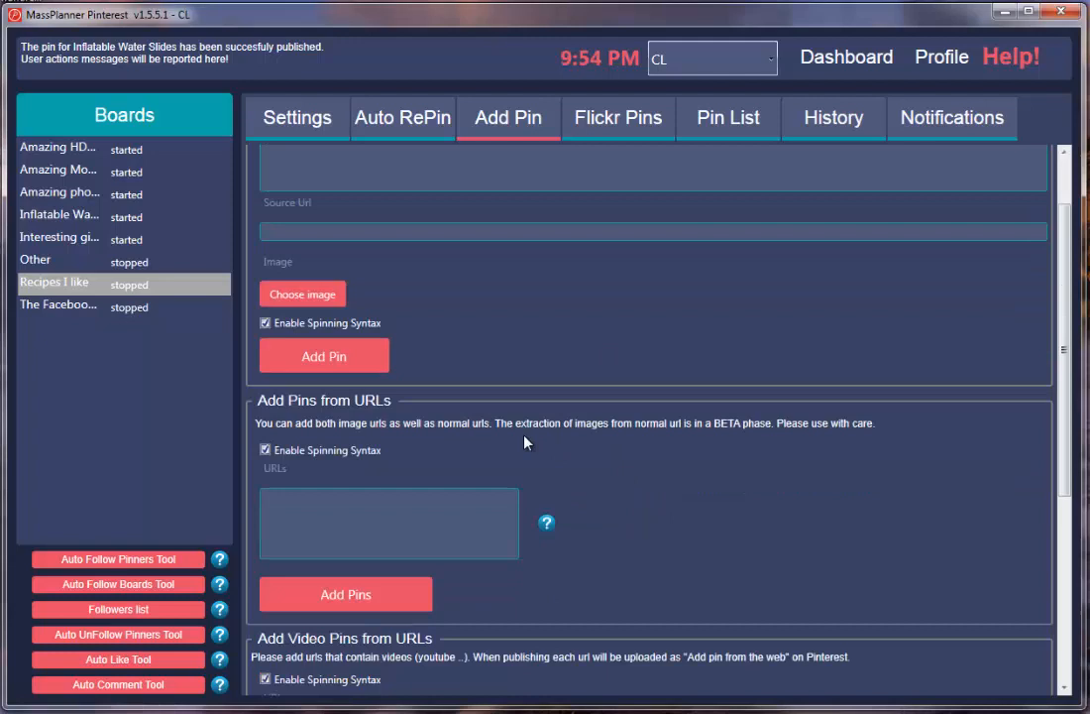
scroll(down, 3)
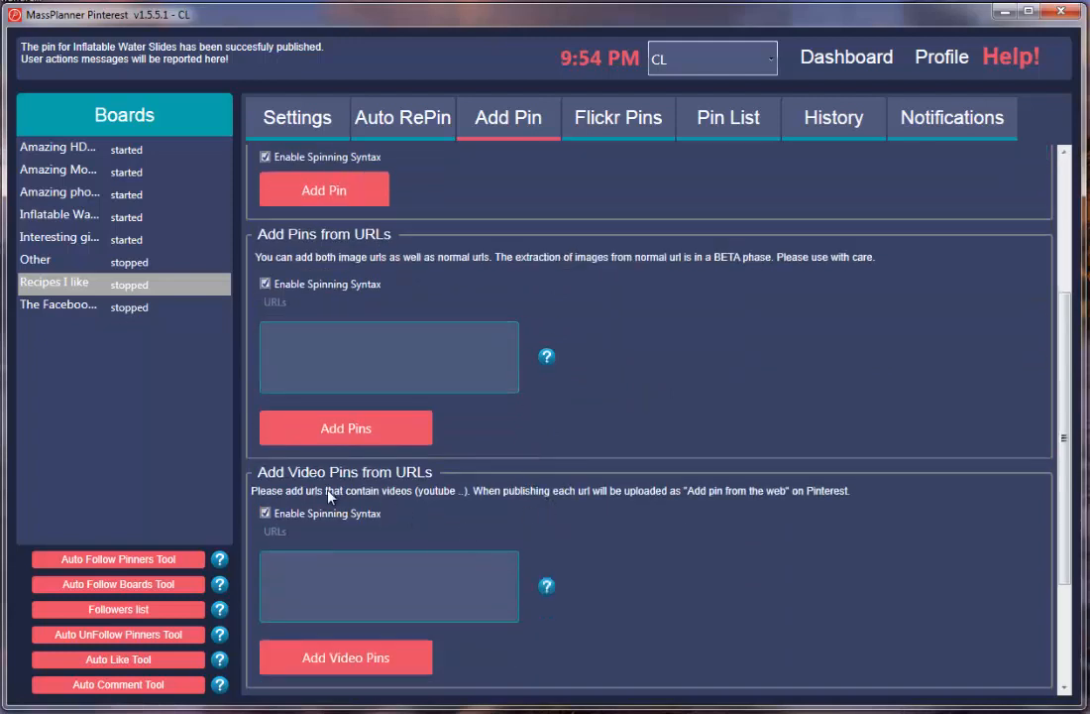
mouse_move(456, 505)
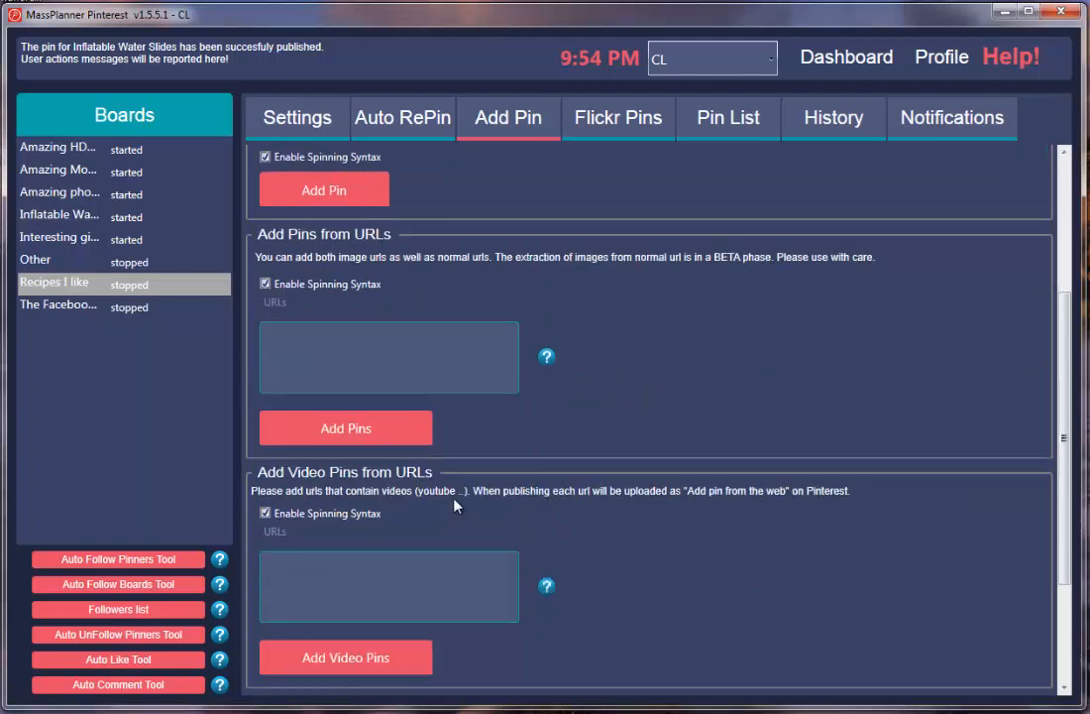
scroll(down, 3)
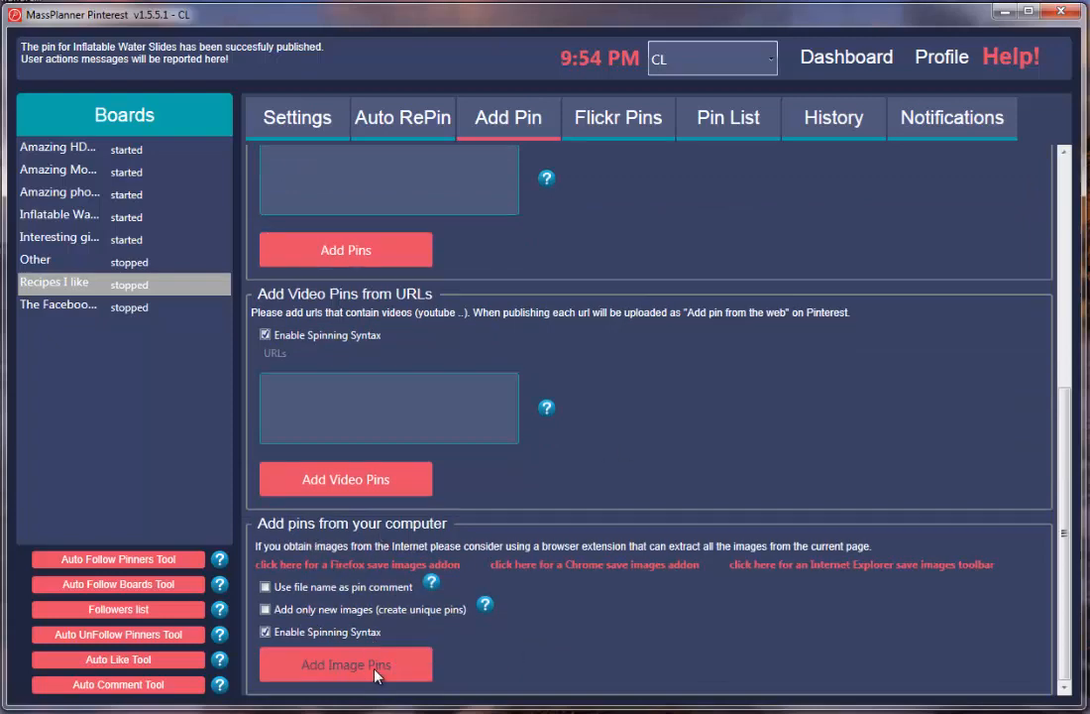
scroll(up, 3)
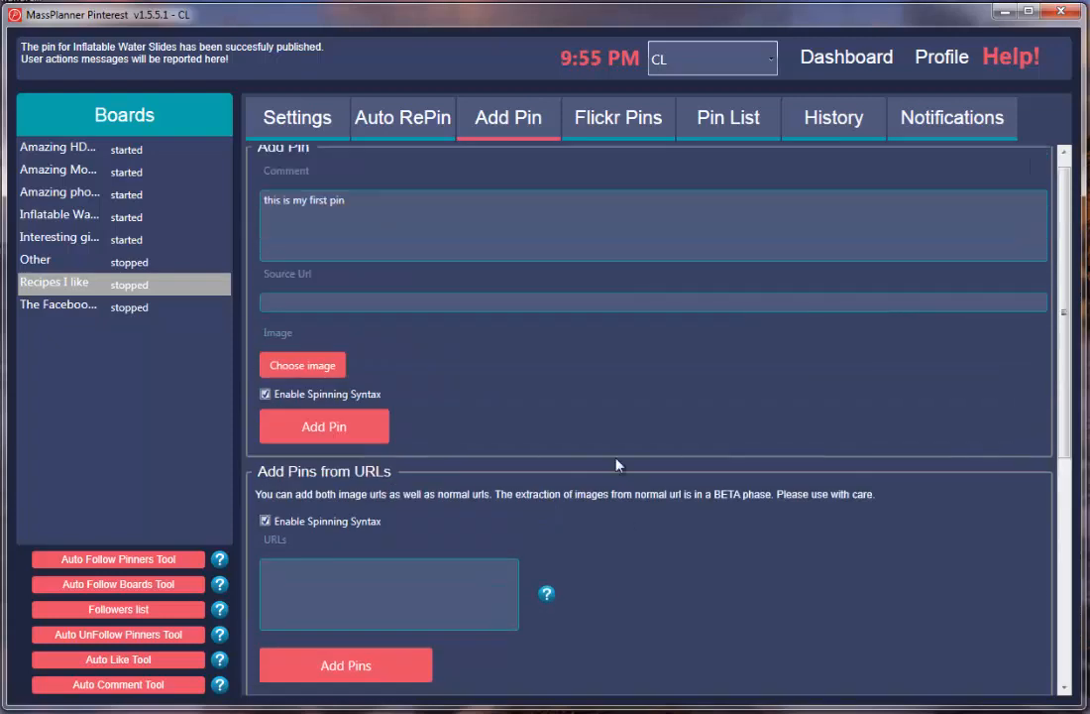
click(617, 117)
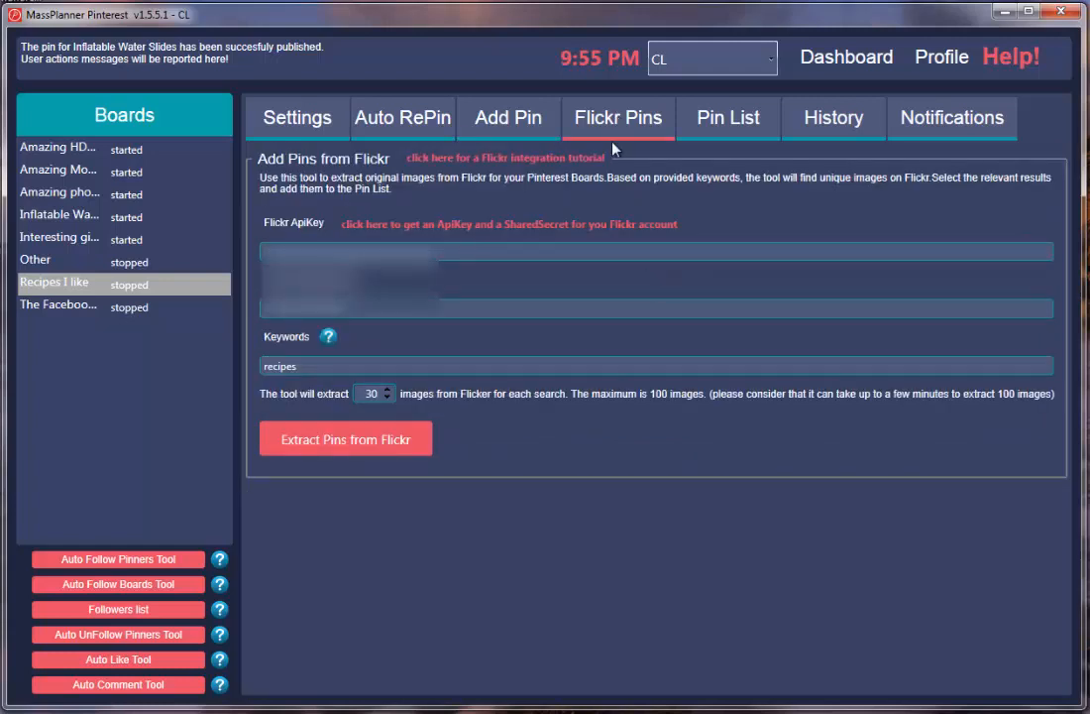
Step: Set 2 images for the keyword recipes and start extracting pins from Flickr
click(657, 366)
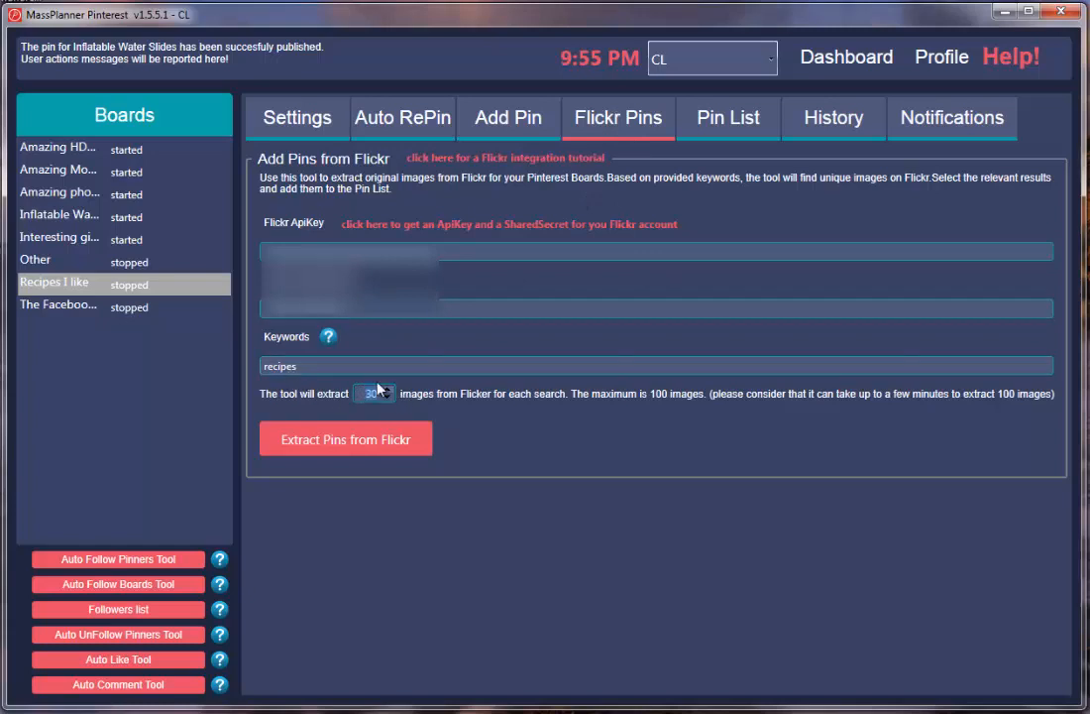
click(344, 438)
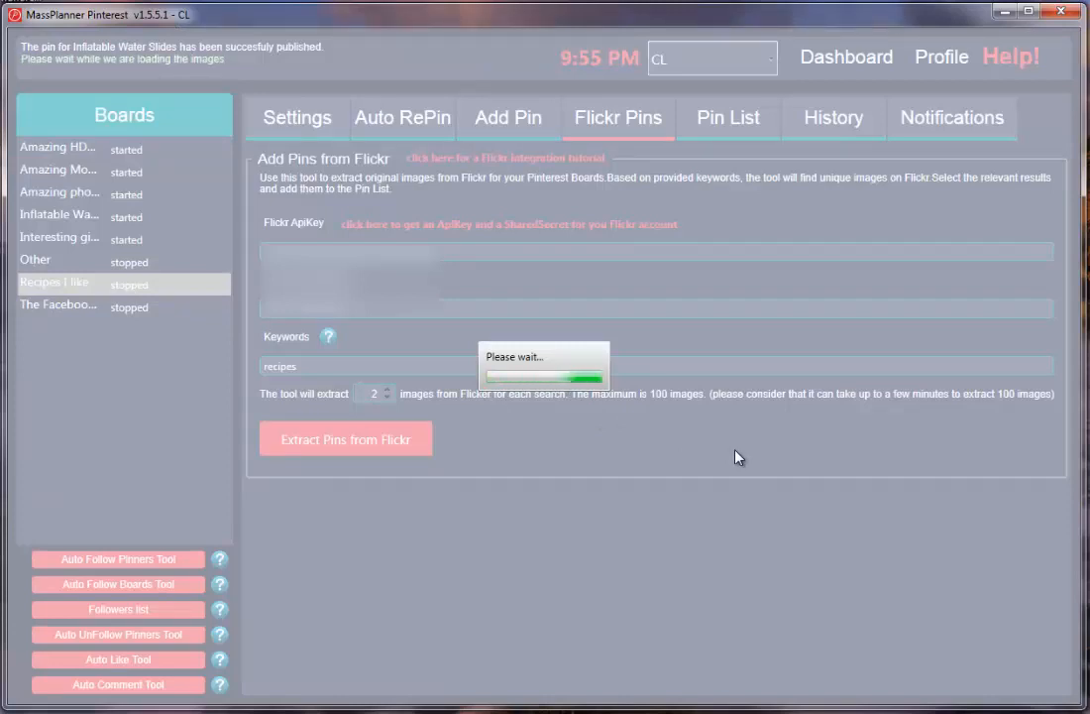
Step: Preview the chef image unchanged and add the remaining Flickr pin to the Recipes I like board
click(345, 438)
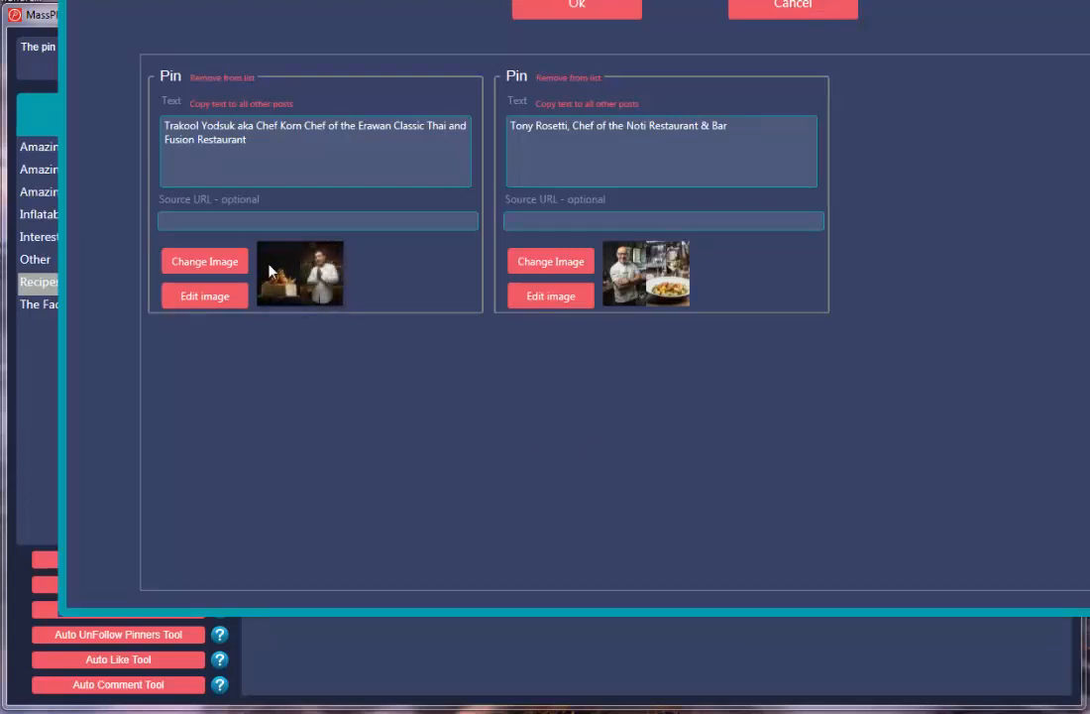
mouse_move(647, 319)
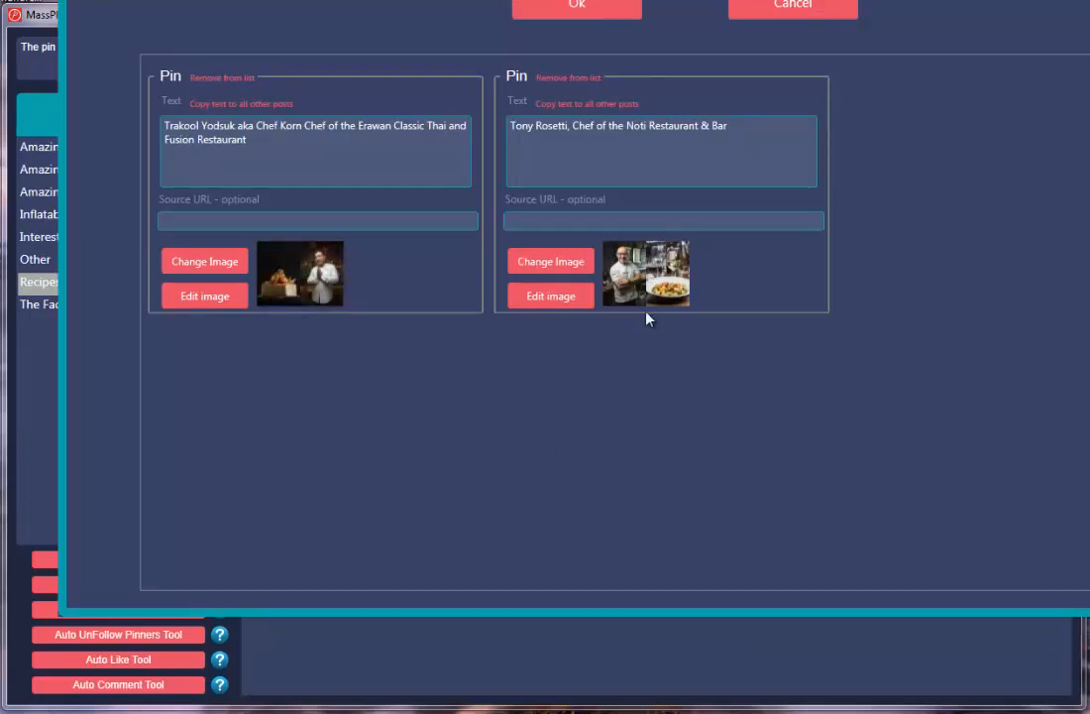
mouse_move(310, 243)
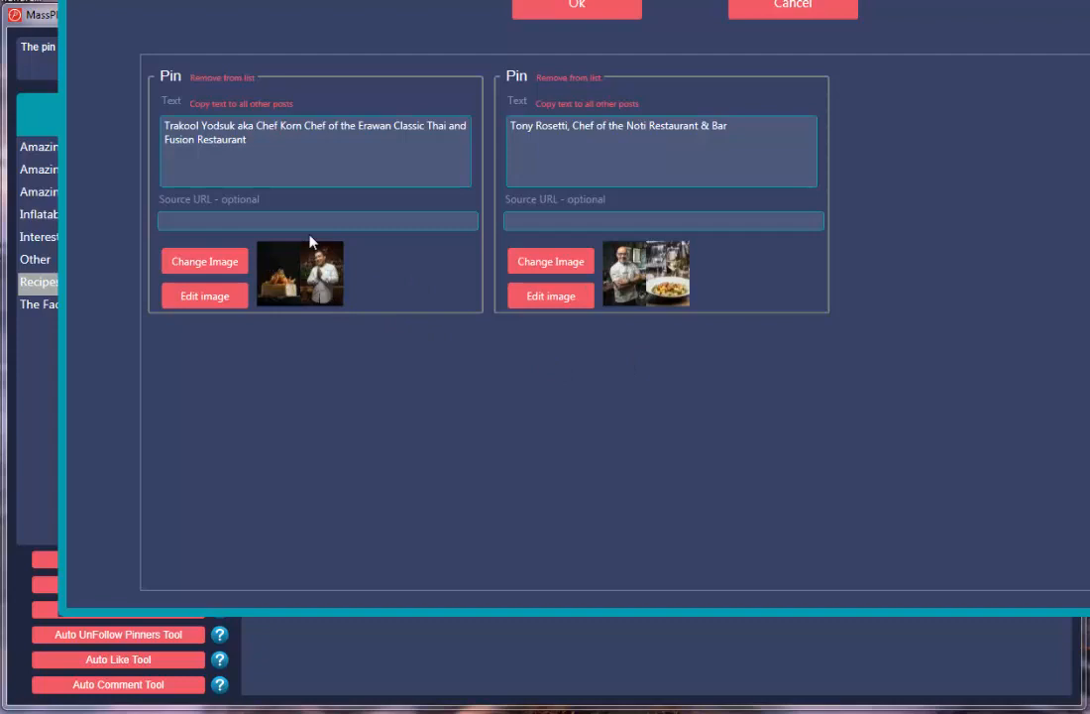
click(315, 150)
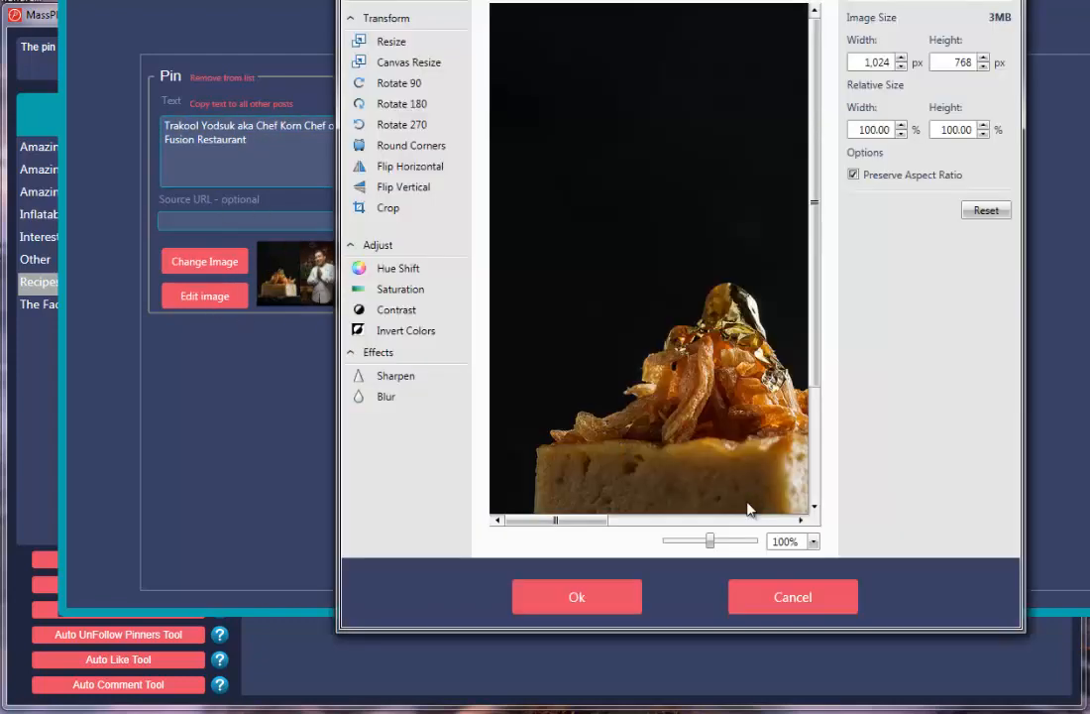
drag(709, 540, 681, 540)
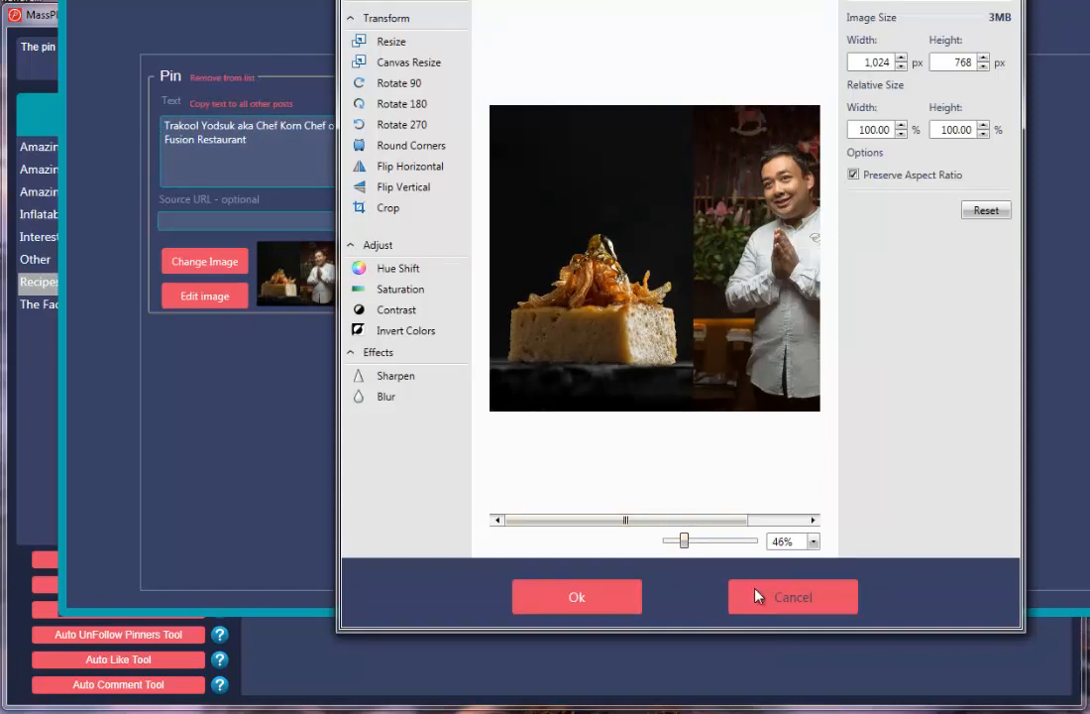
click(793, 596)
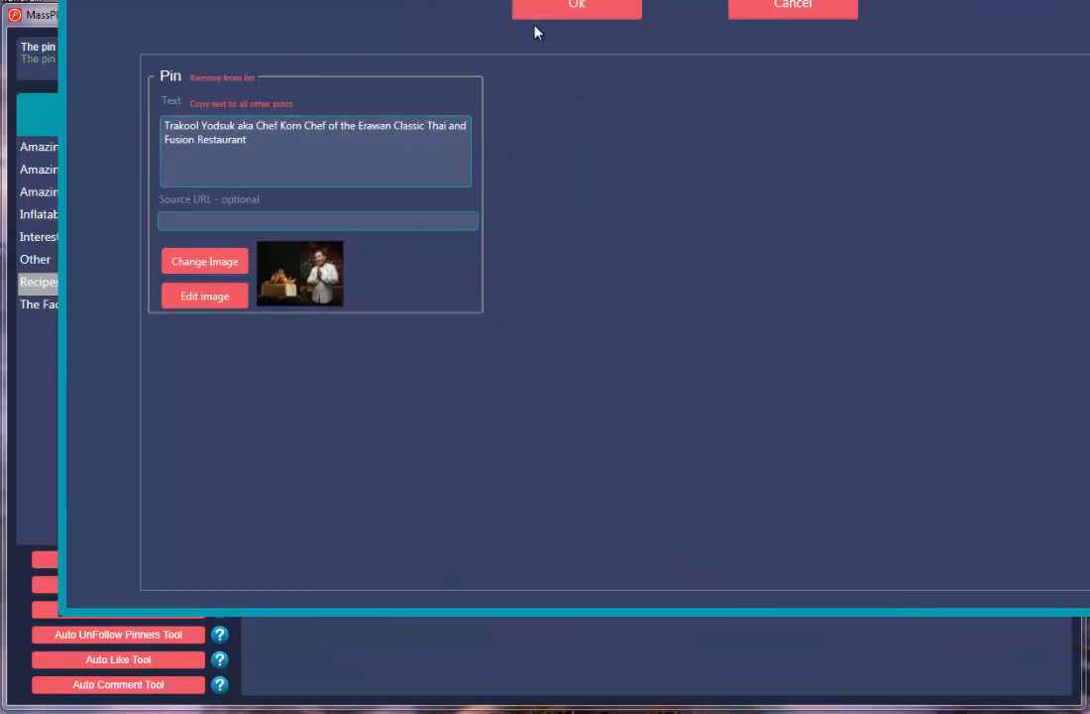
click(576, 5)
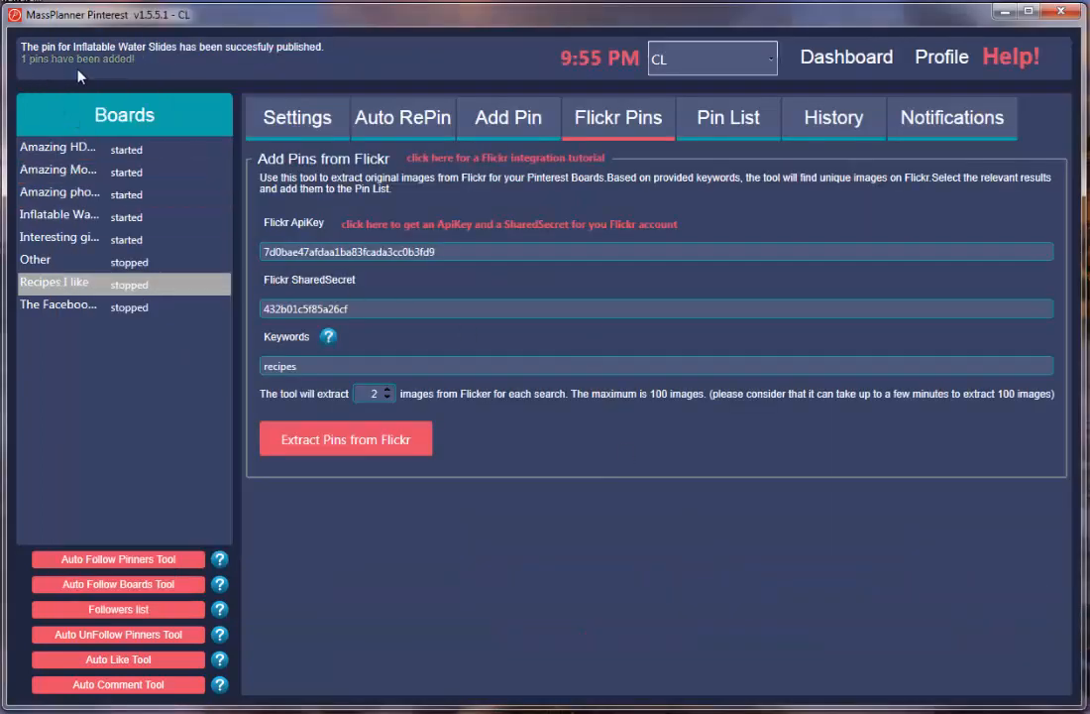
Step: Review the board's pending pin list and auto-repin settings, then return to publishing settings
click(727, 117)
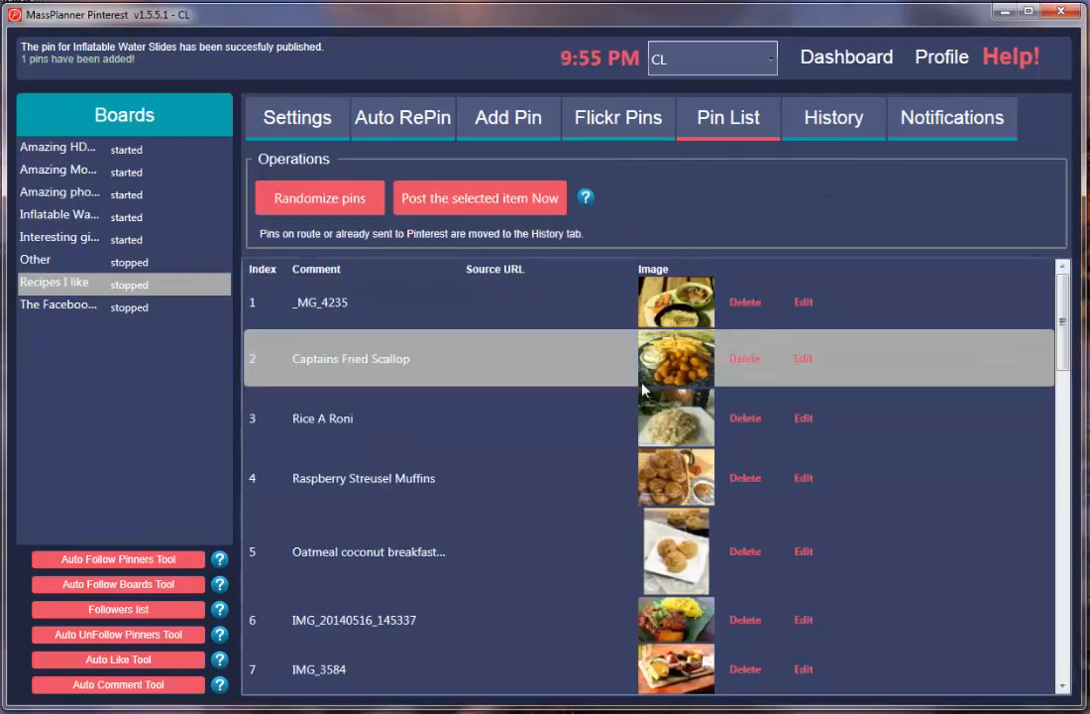
scroll(down, 3)
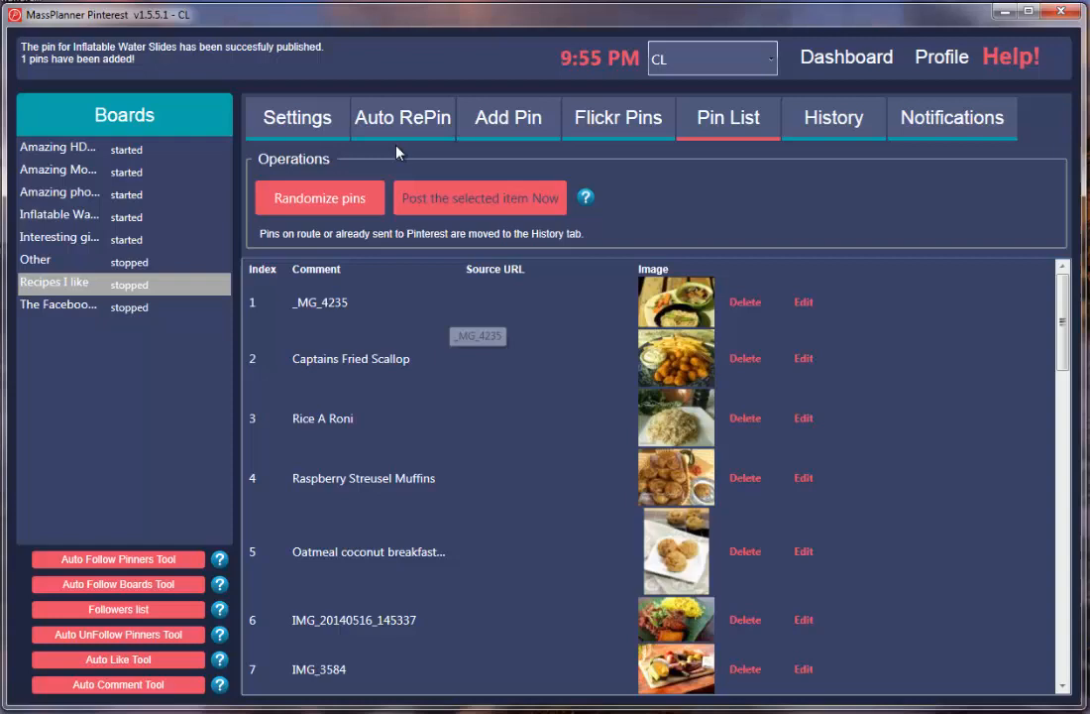
click(403, 117)
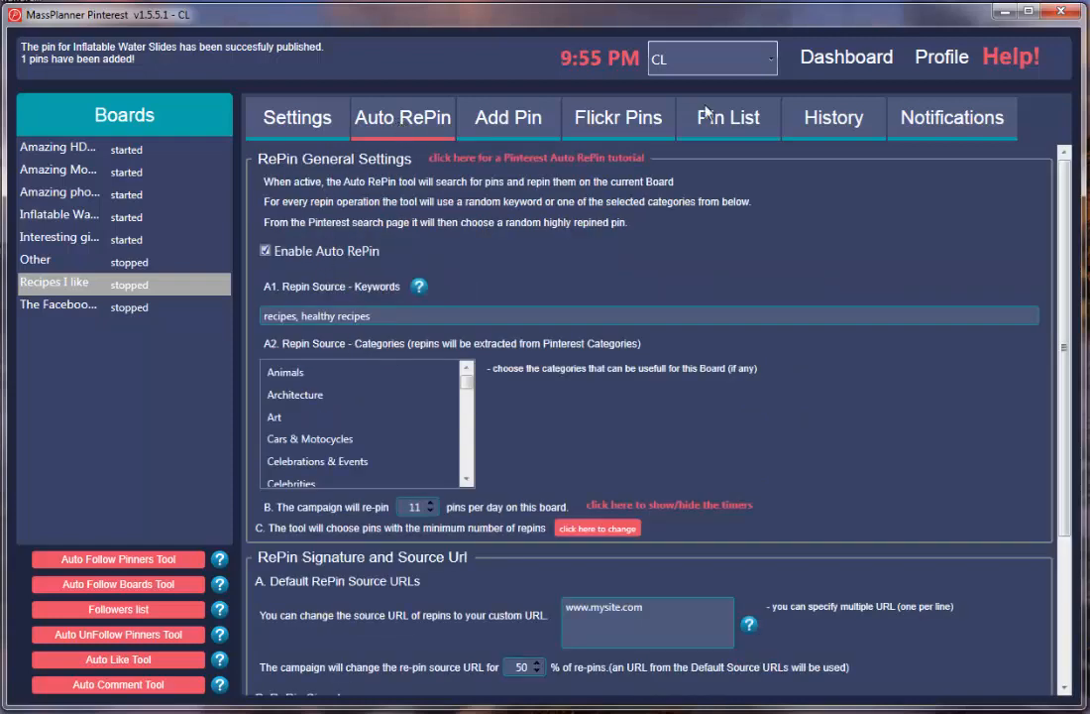
click(297, 117)
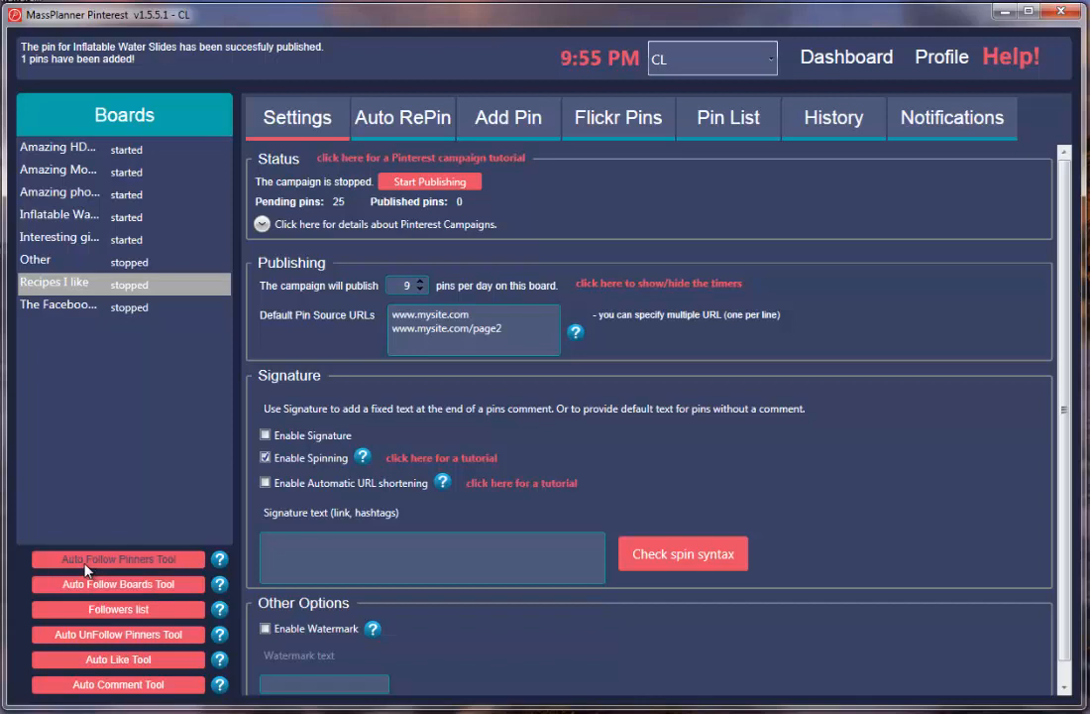
mouse_move(148, 588)
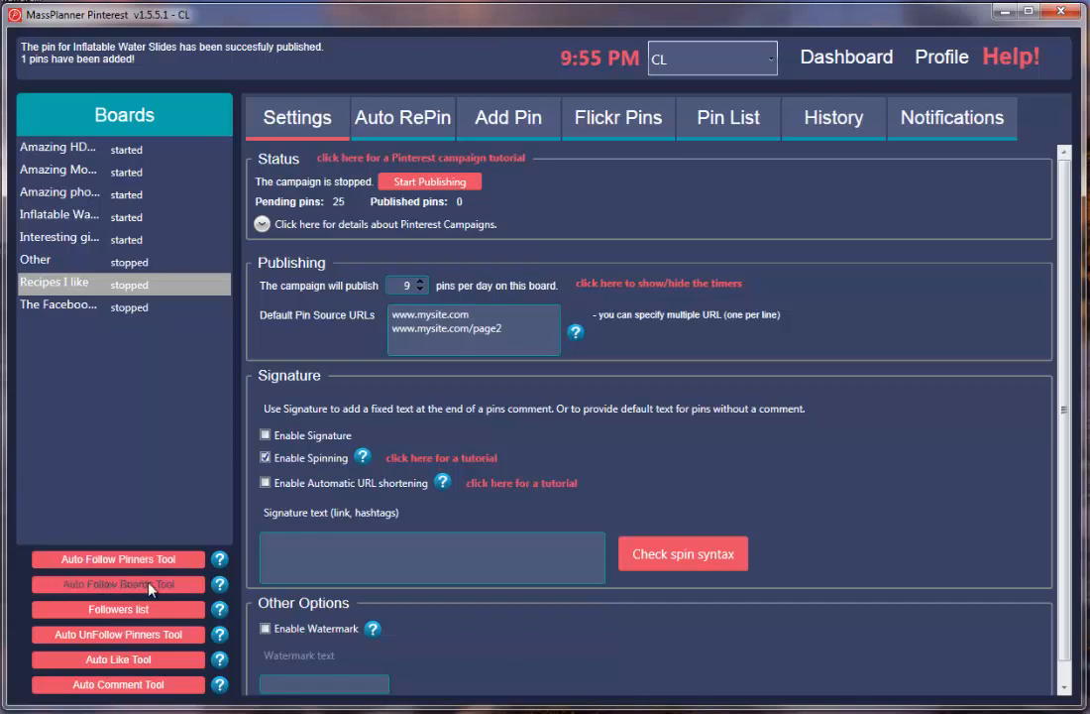
Step: Browse the Followers list and Auto UnFollow tool, landing on the active Auto Like tool (377 likes)
click(117, 609)
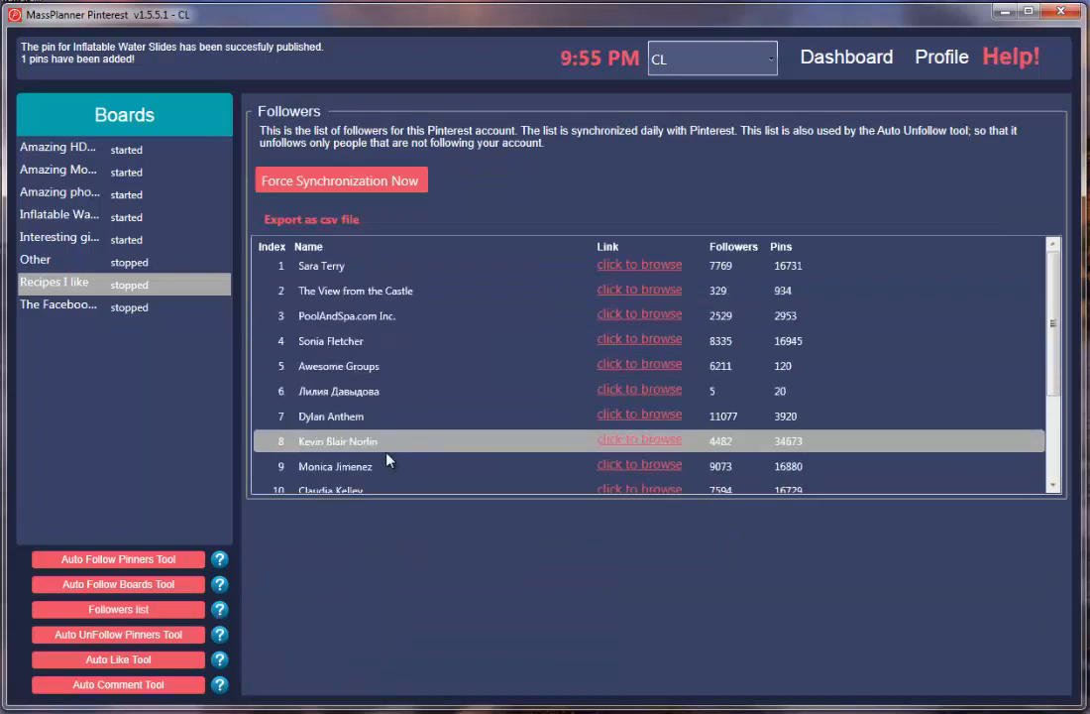
mouse_move(117, 634)
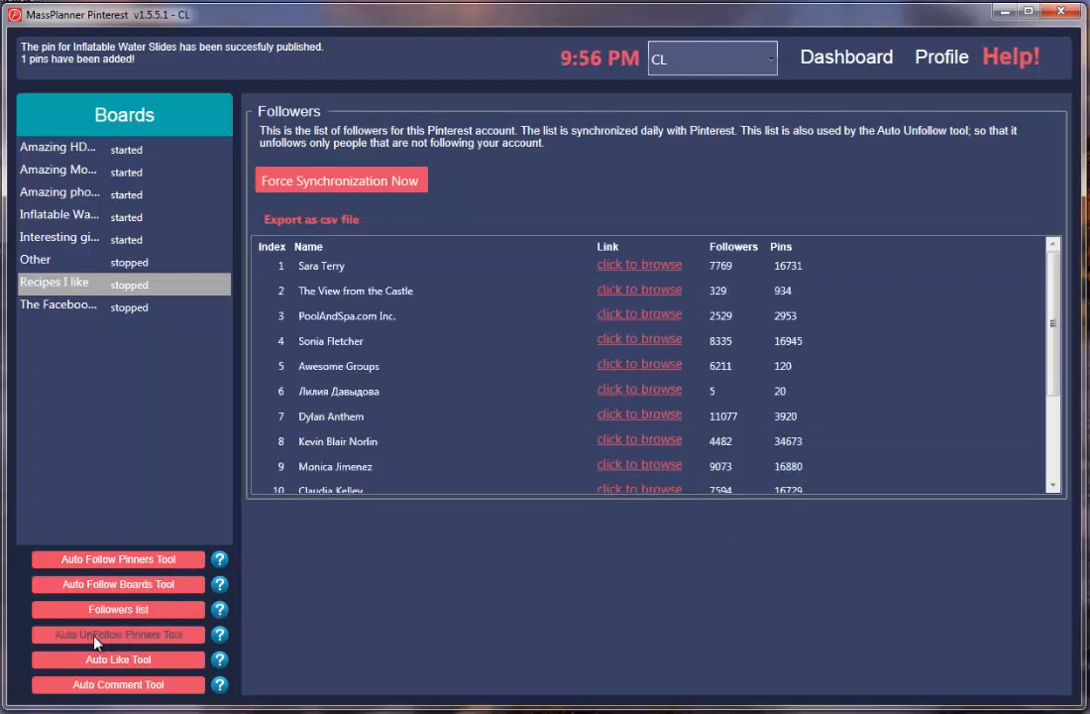
click(117, 635)
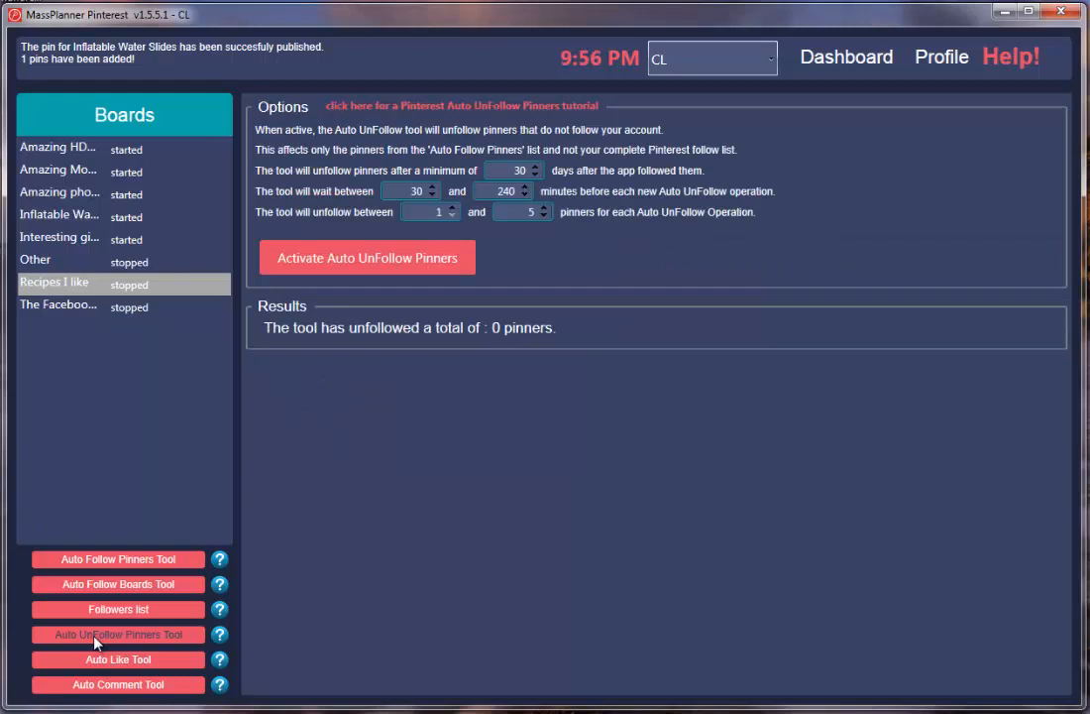
click(118, 659)
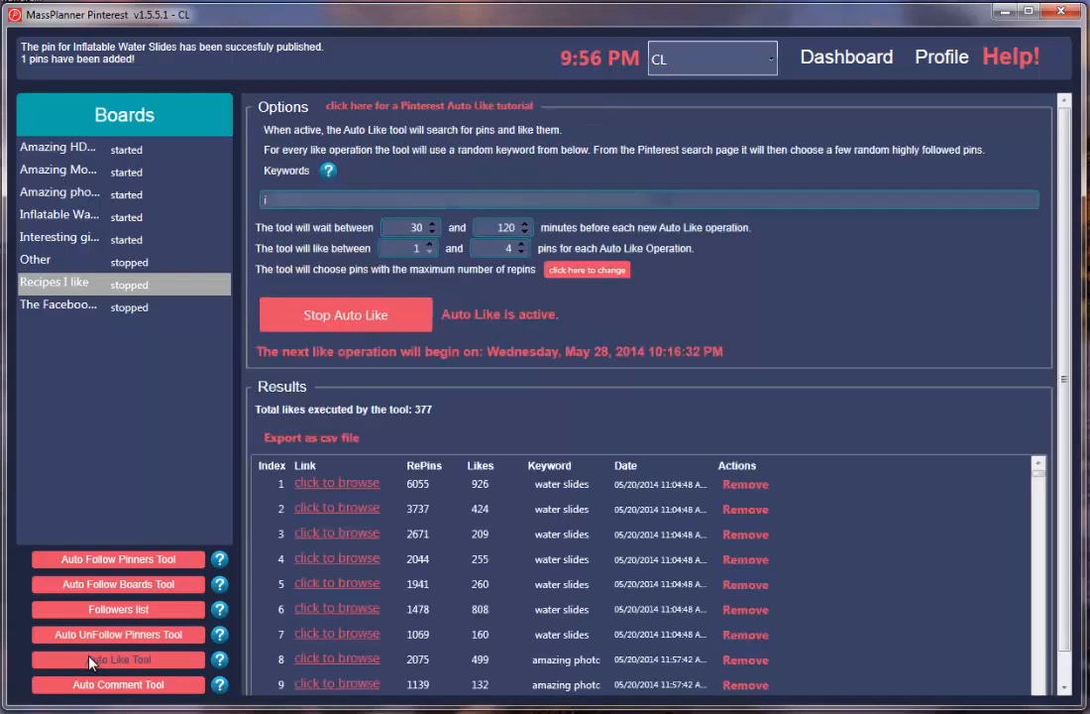
mouse_move(109, 550)
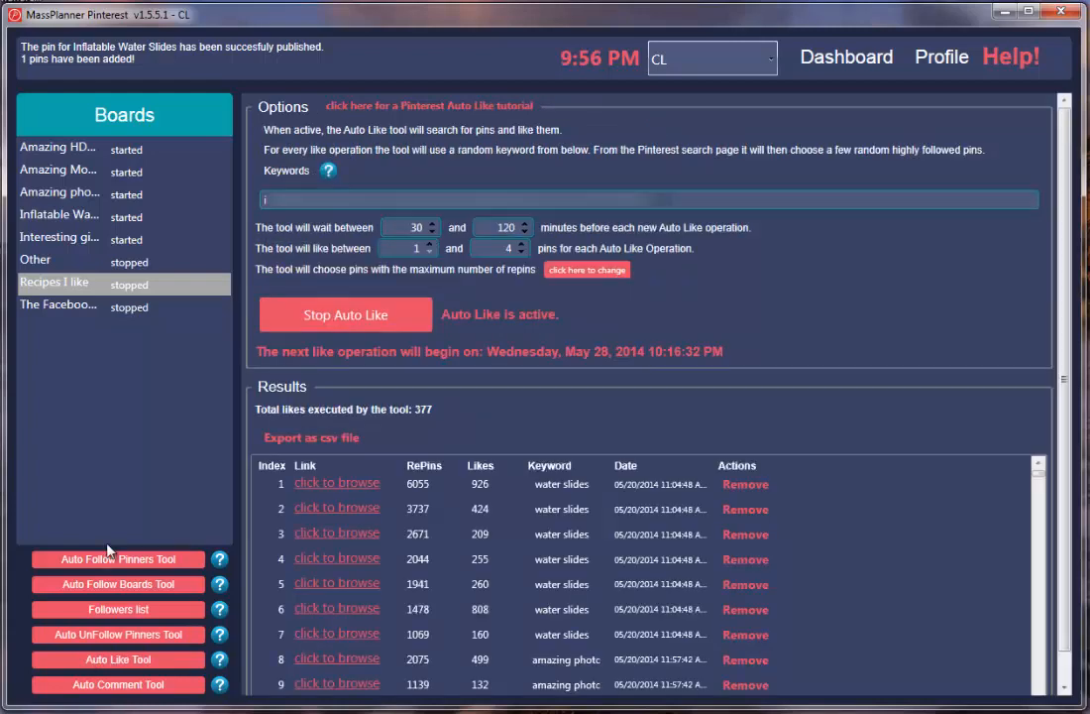
mouse_move(203, 603)
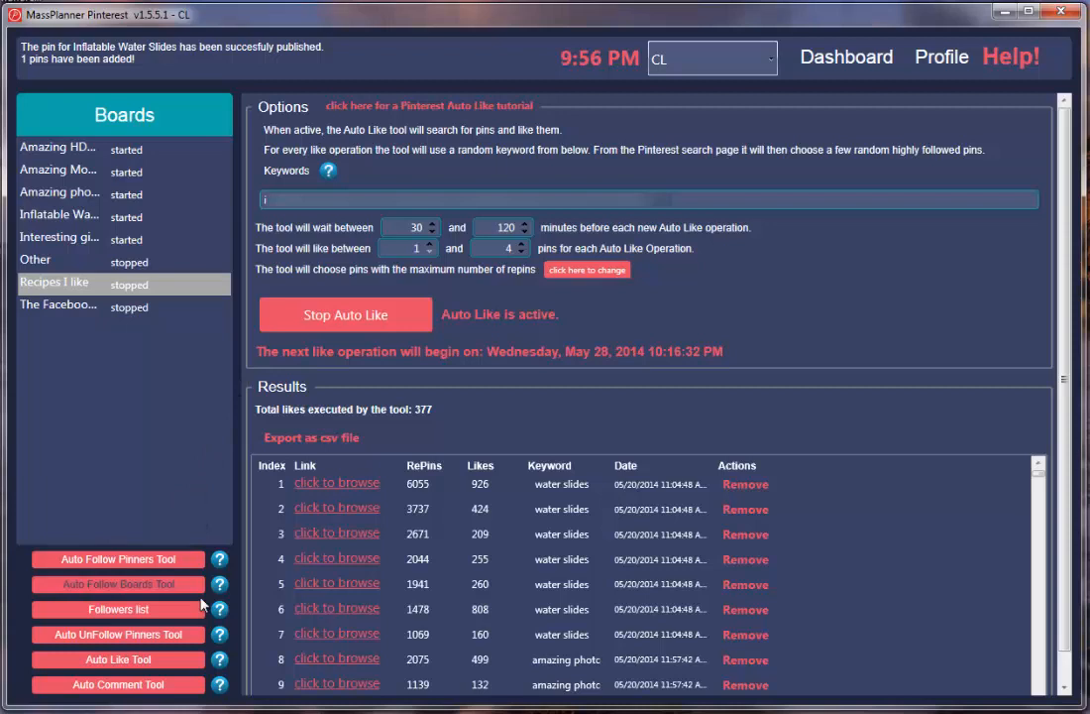
Step: Show the Auto Comment tool's options with empty keywords and 0 comments executed
click(118, 684)
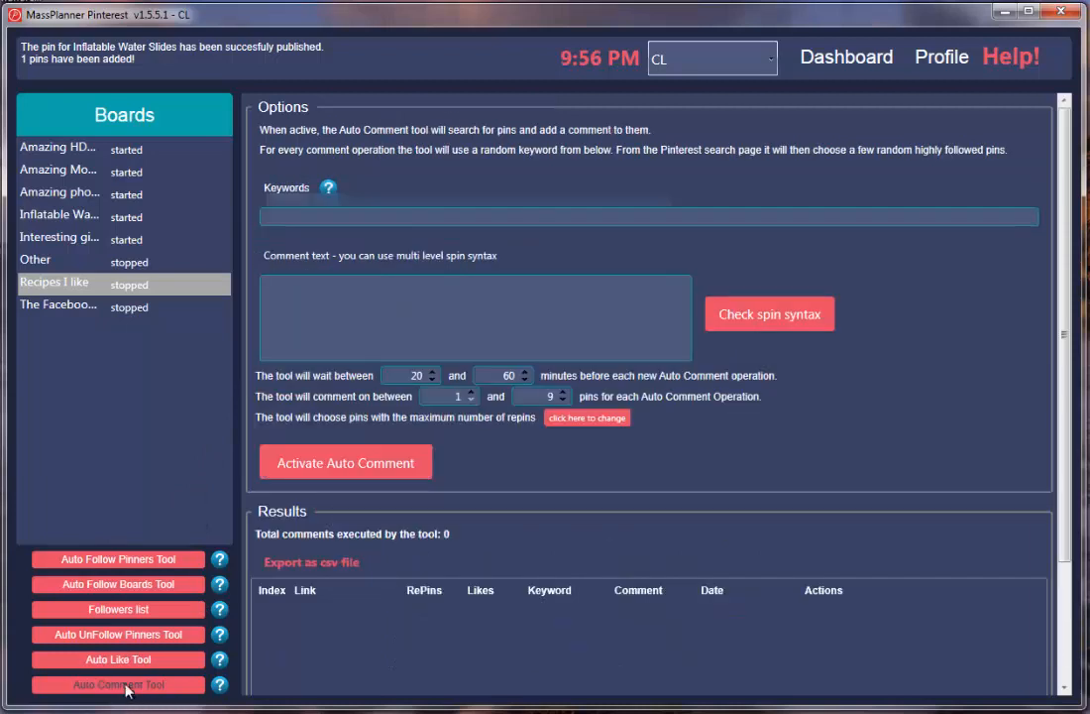
scroll(down, 3)
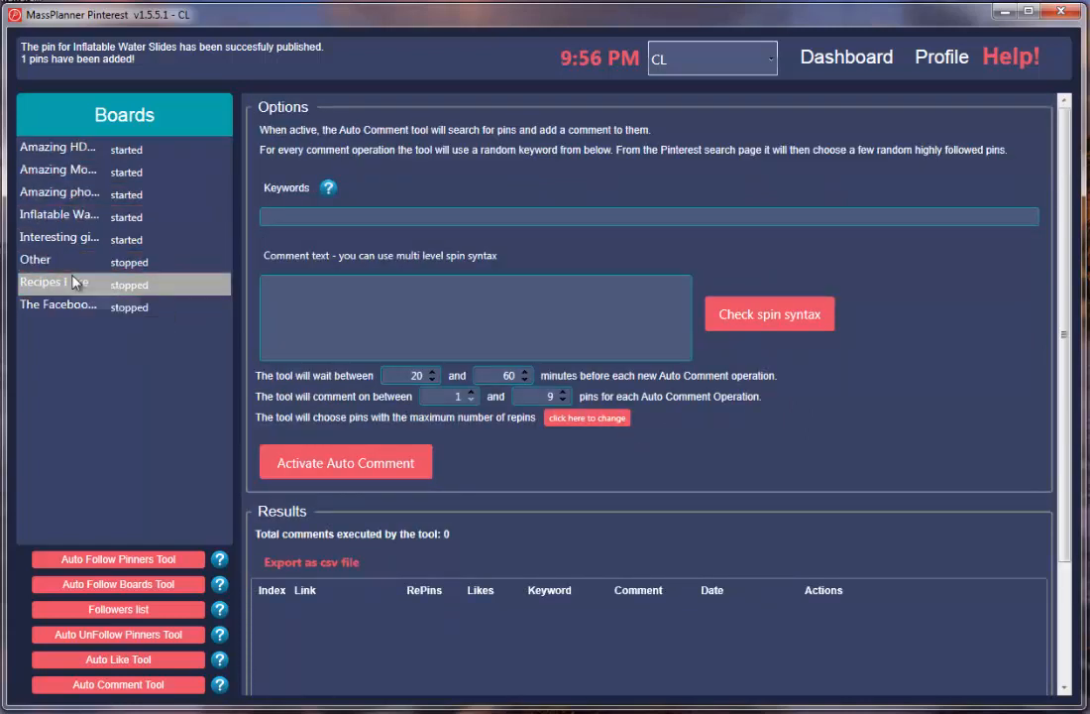
mouse_move(137, 466)
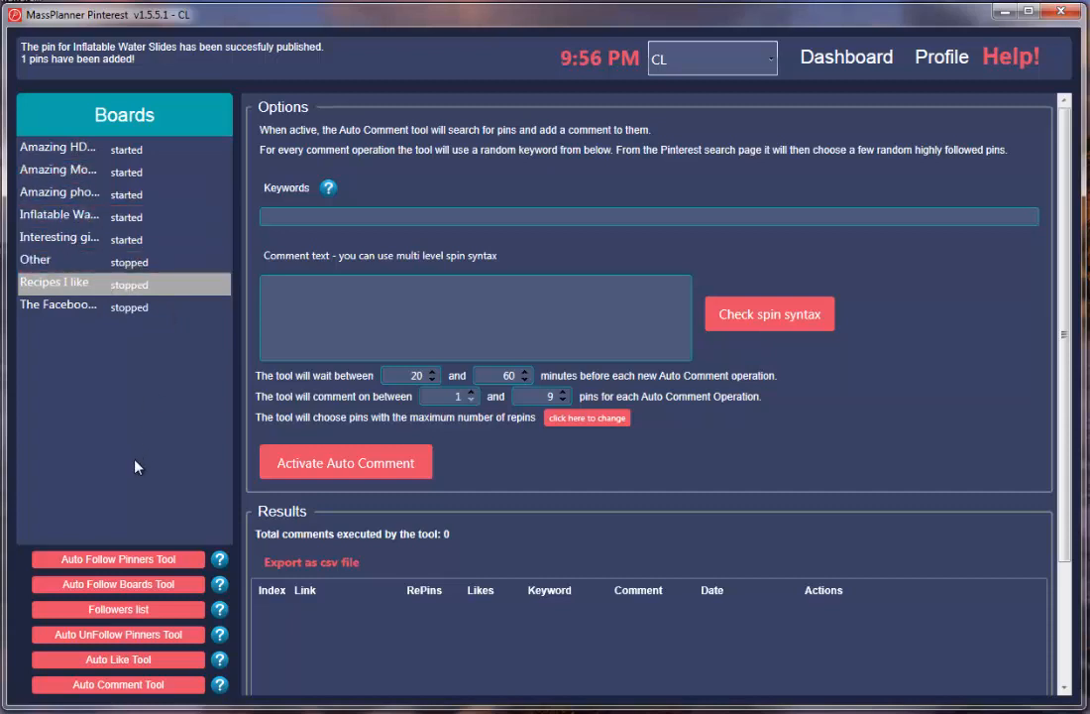
mouse_move(75, 288)
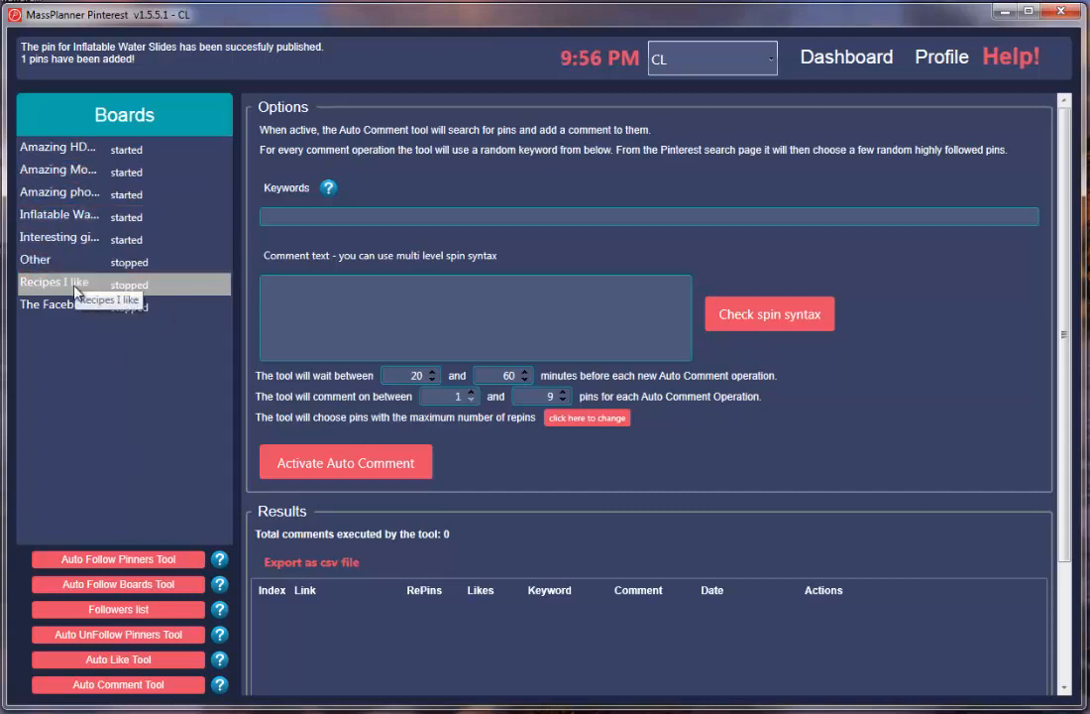